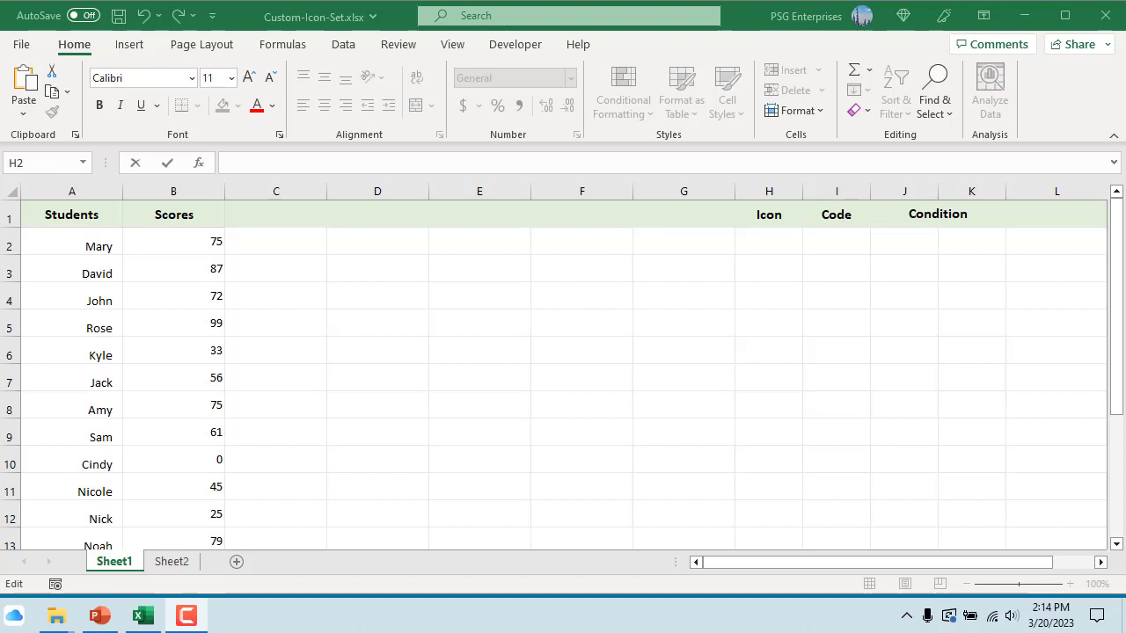
{"action": "mouse_move", "coordinate": [762, 433]}
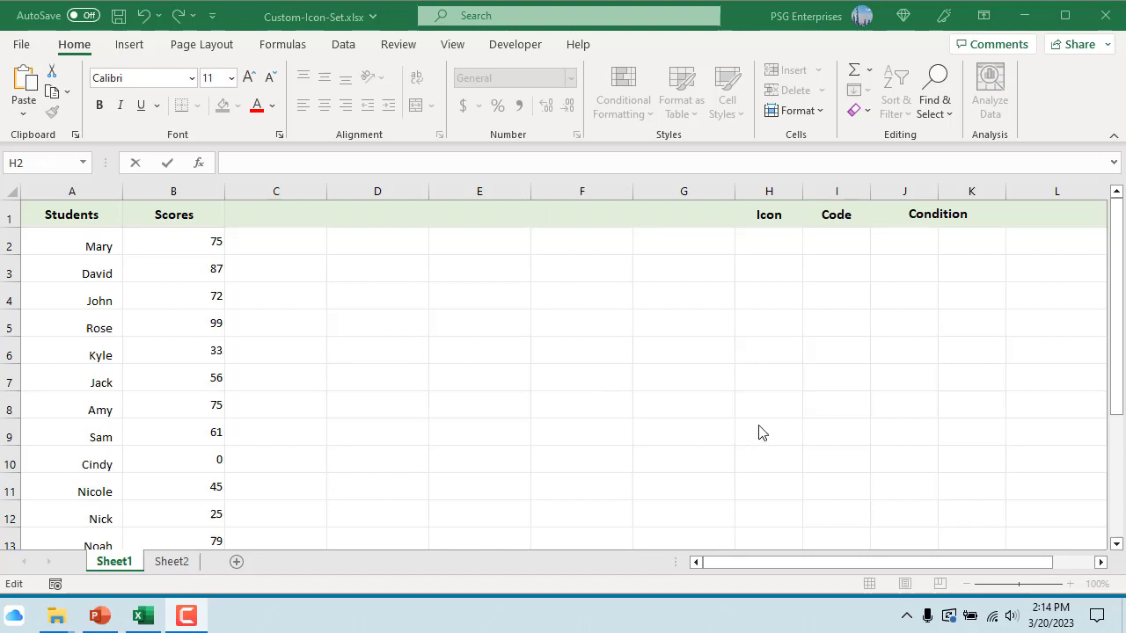
Show the Insert ribbon so the Equation and Symbol choices are available for cell H2.
{"action": "left_click", "coordinate": [767, 241]}
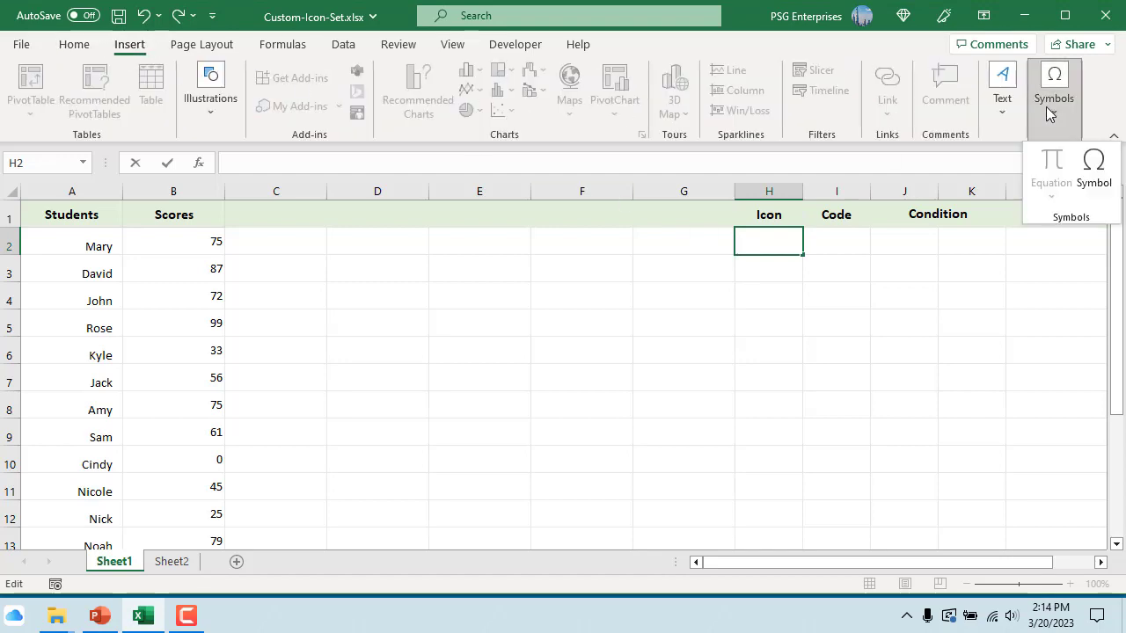
Browse the Wingdings, Wingdings 3 and Webdings sets in the Symbol dialog, settling on Wingdings 2.
{"action": "left_click", "coordinate": [1095, 173]}
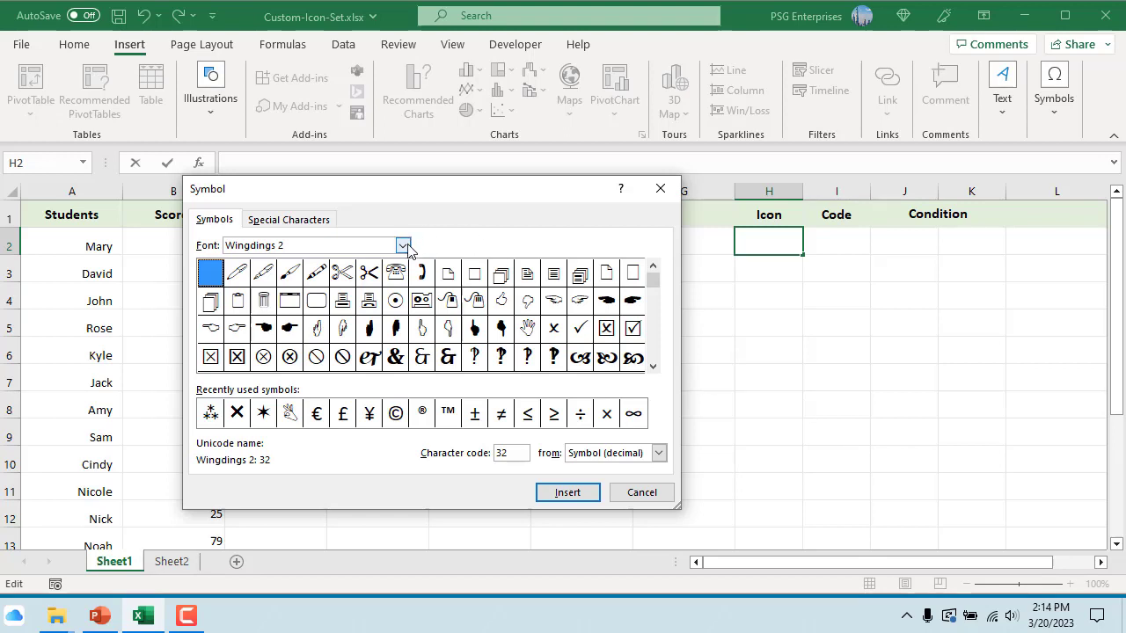
{"action": "left_click", "coordinate": [403, 246]}
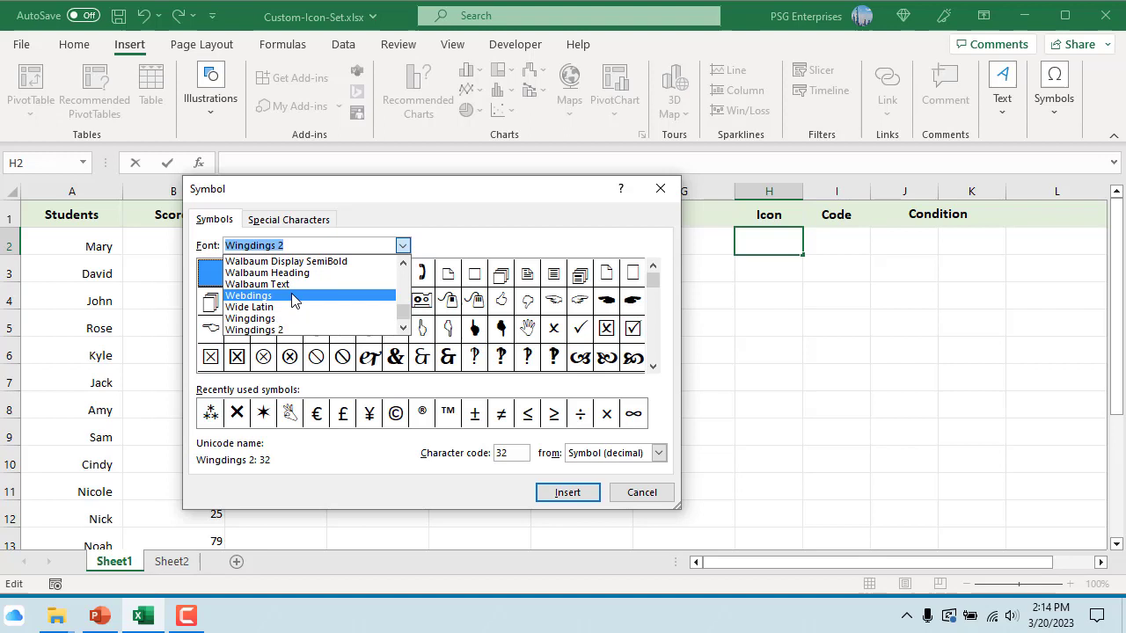
{"action": "left_click", "coordinate": [250, 316]}
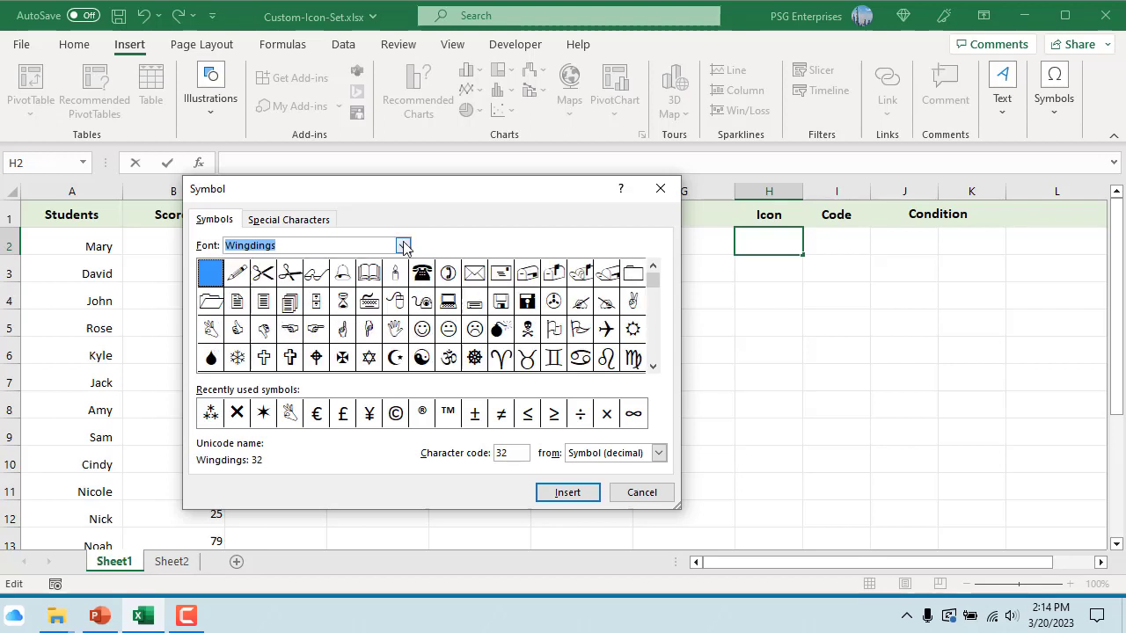
{"action": "left_click", "coordinate": [402, 246]}
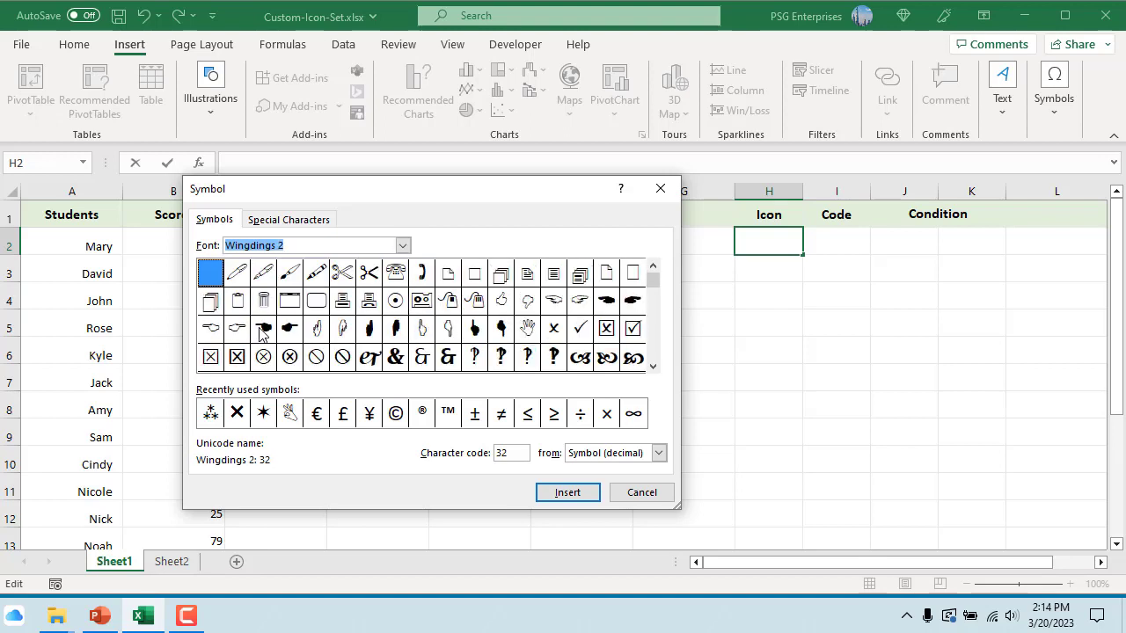
{"action": "left_click", "coordinate": [402, 246]}
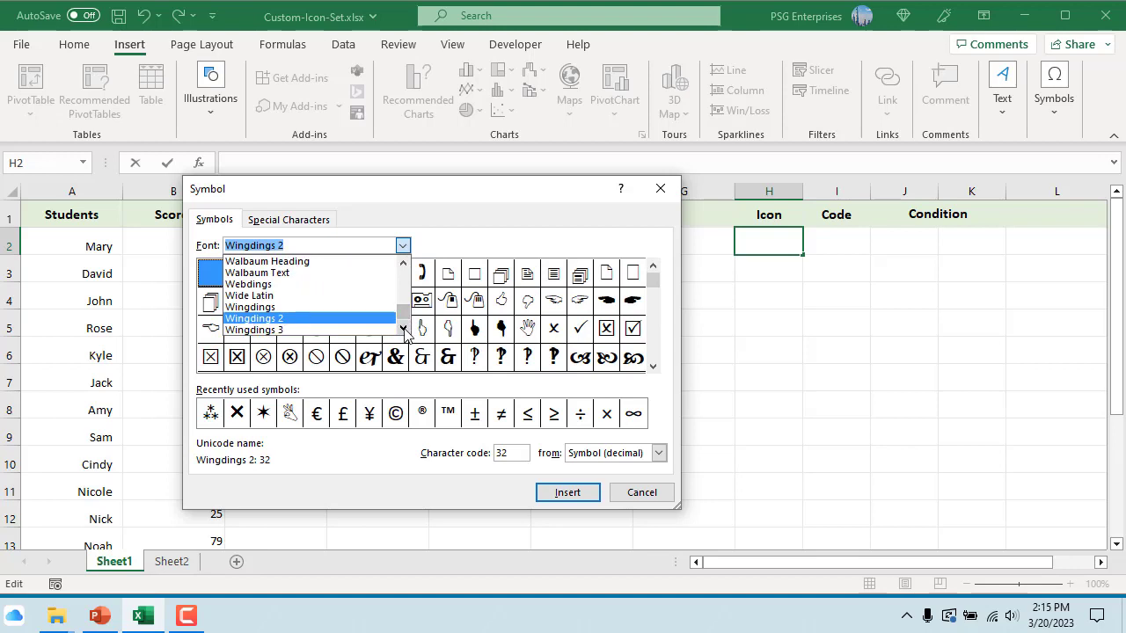
{"action": "left_click", "coordinate": [253, 330]}
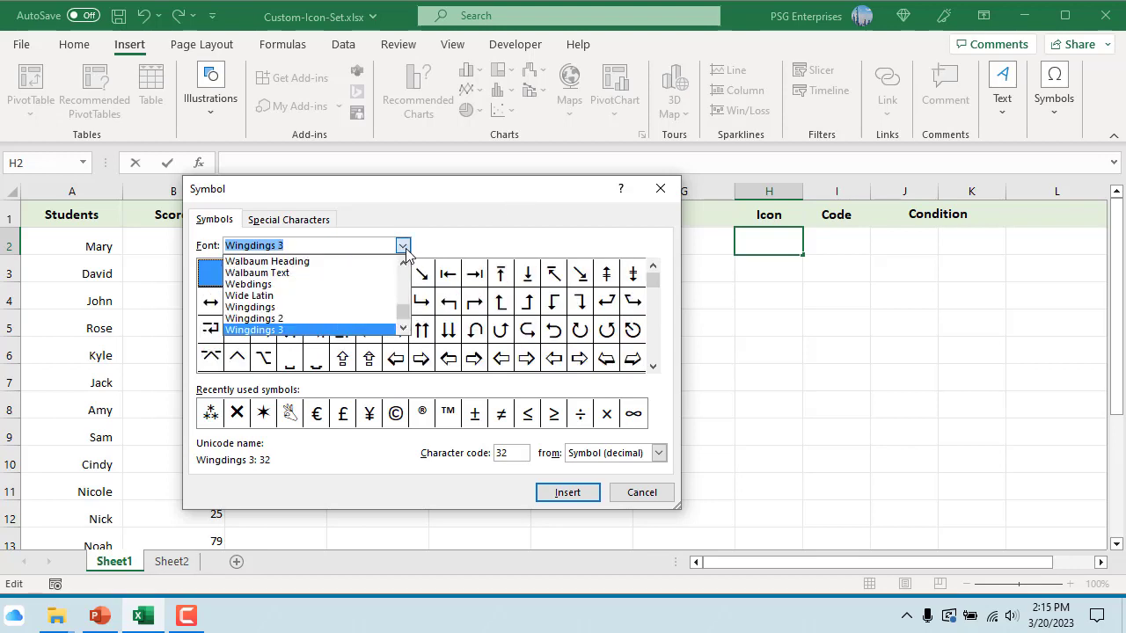
{"action": "left_click", "coordinate": [249, 284]}
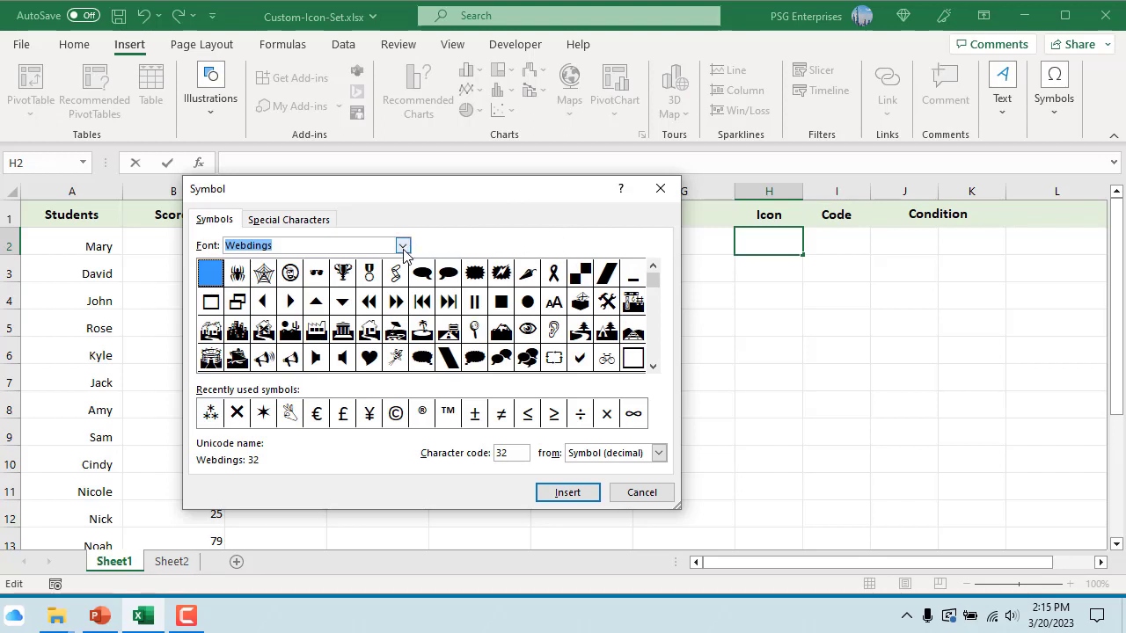
{"action": "left_click", "coordinate": [401, 246]}
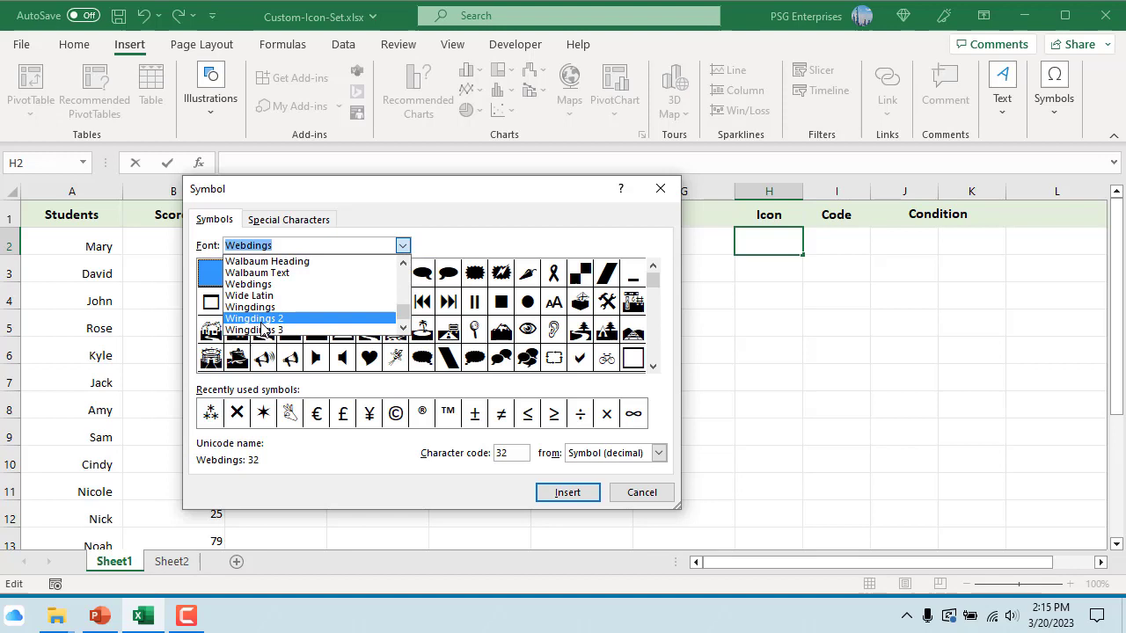
{"action": "left_click", "coordinate": [256, 318]}
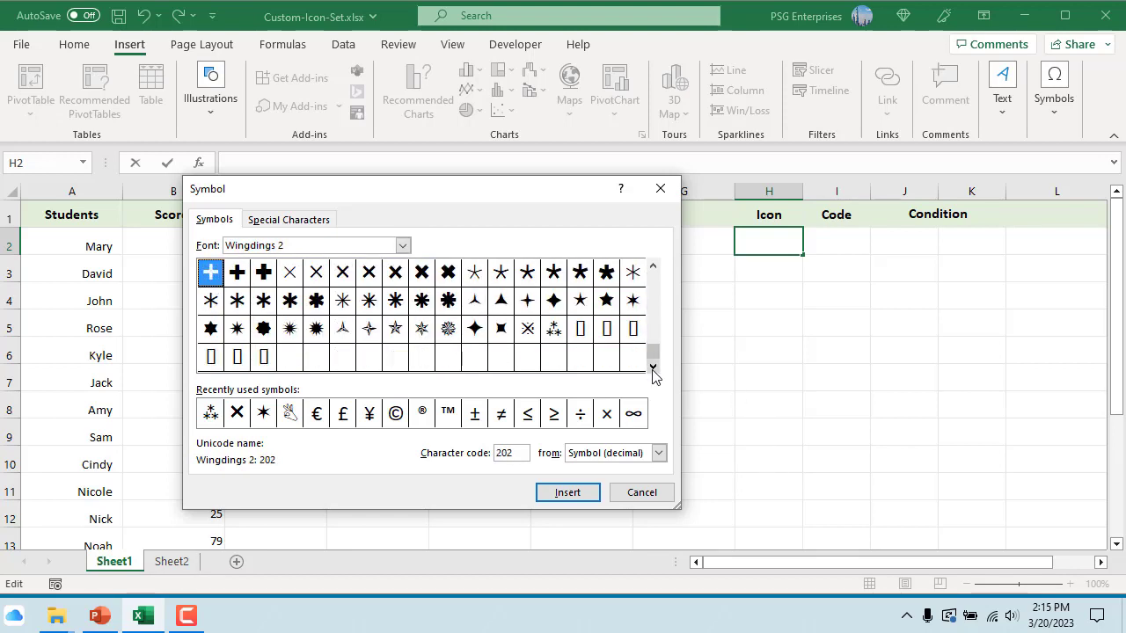
Insert the Wingdings 2 three-dot symbol, character code 249, into the first Icon cell.
{"action": "left_click", "coordinate": [553, 329]}
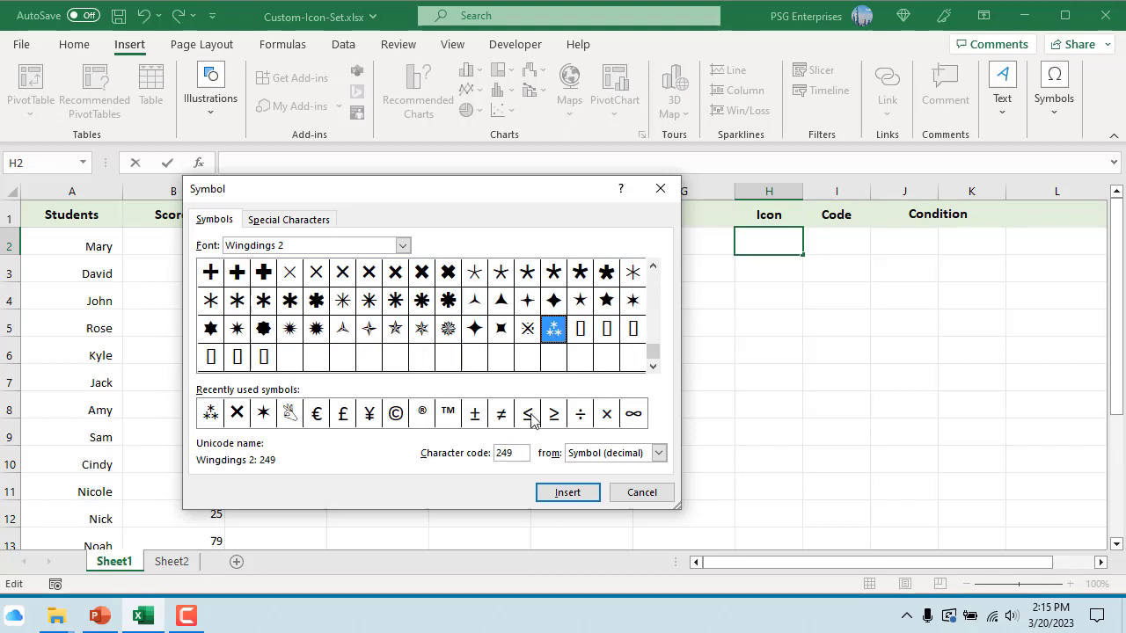
{"action": "left_click", "coordinate": [567, 493]}
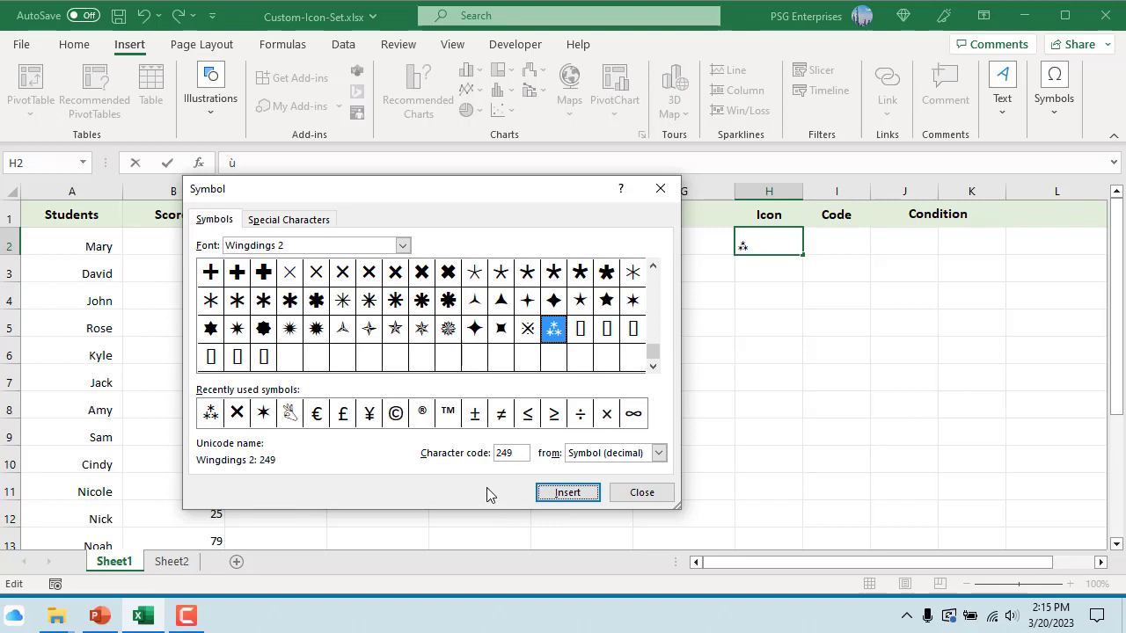
{"action": "mouse_move", "coordinate": [642, 492]}
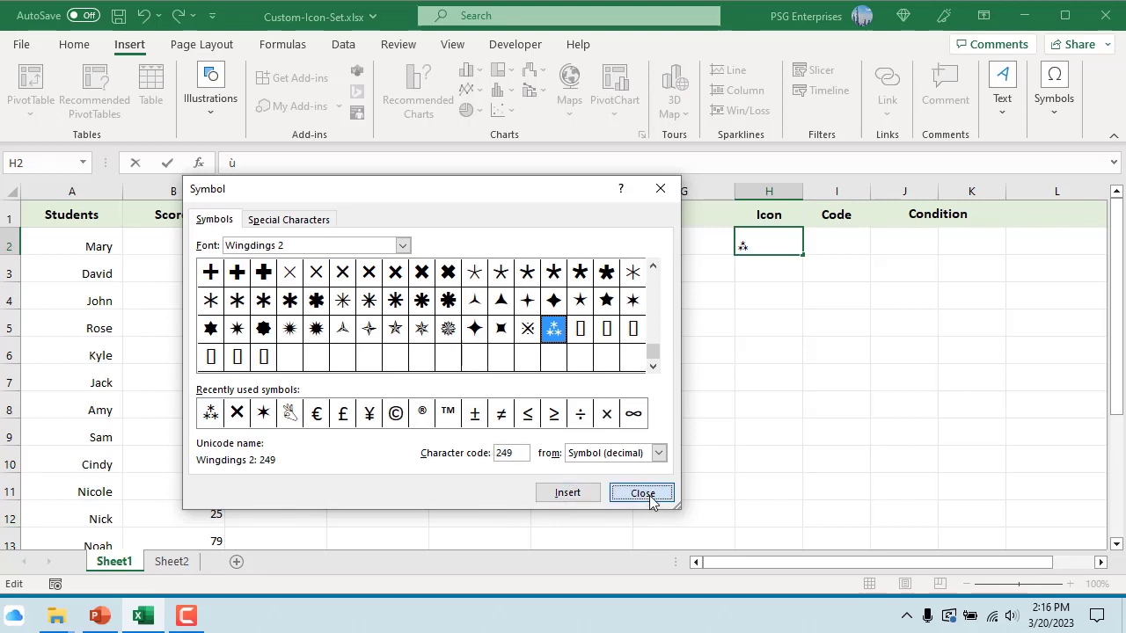
Enter the >= 75 threshold and the nested IF in C2 returning CHAR($I$2), CHAR($I$3) or CHAR($I$4) by score.
{"action": "left_click", "coordinate": [642, 493]}
{"action": "type", "text": "249"}
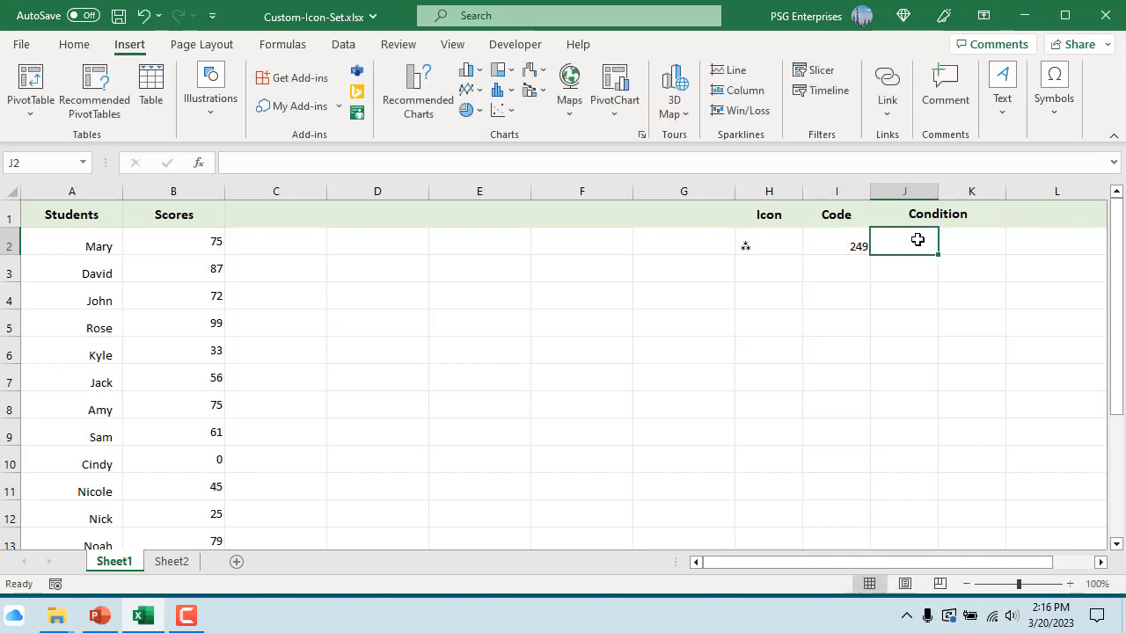
{"action": "type", "text": ">="}
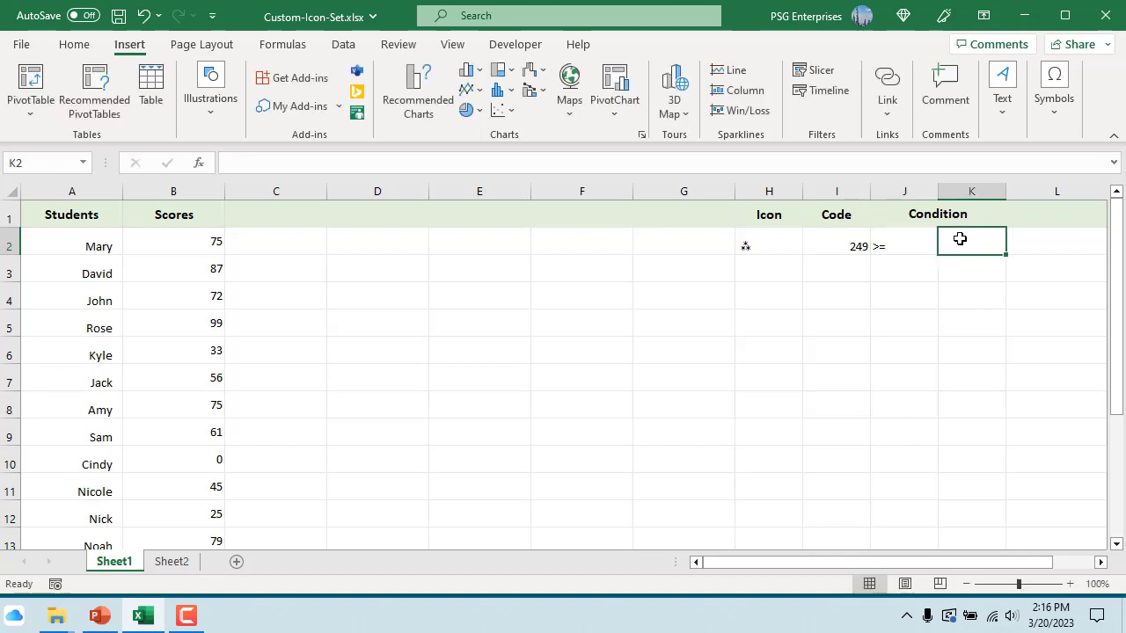
{"action": "type", "text": "75"}
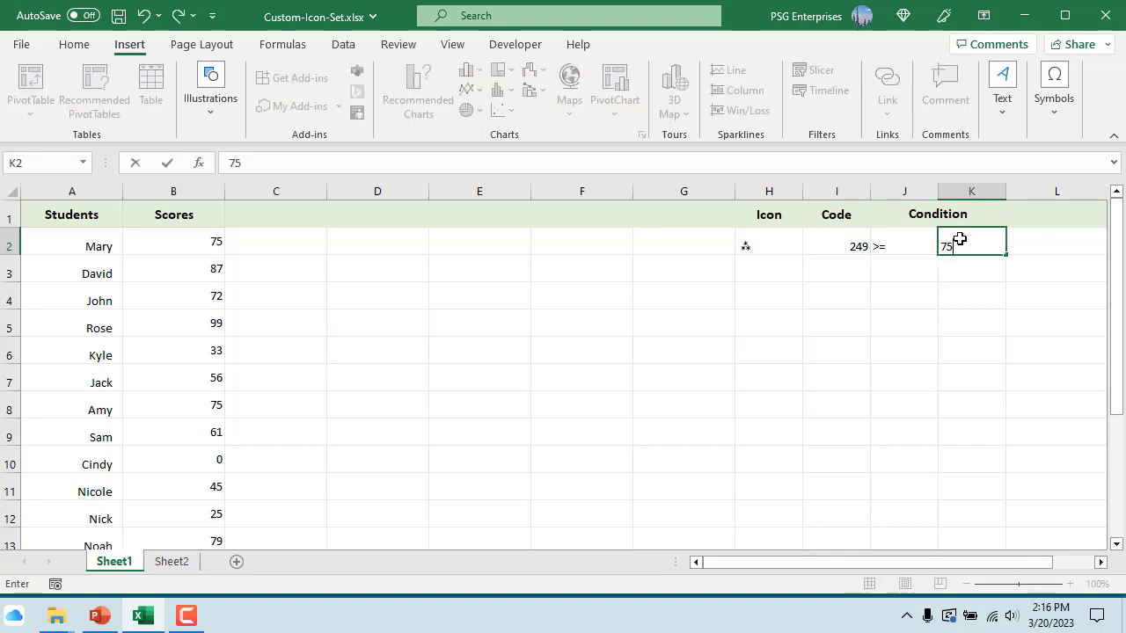
{"action": "type", "text": "=IF(B2>=$K$2, CHAR($I$2), IF(B2>=$K$3, CHAR($I$3), CHAR($I$4)))"}
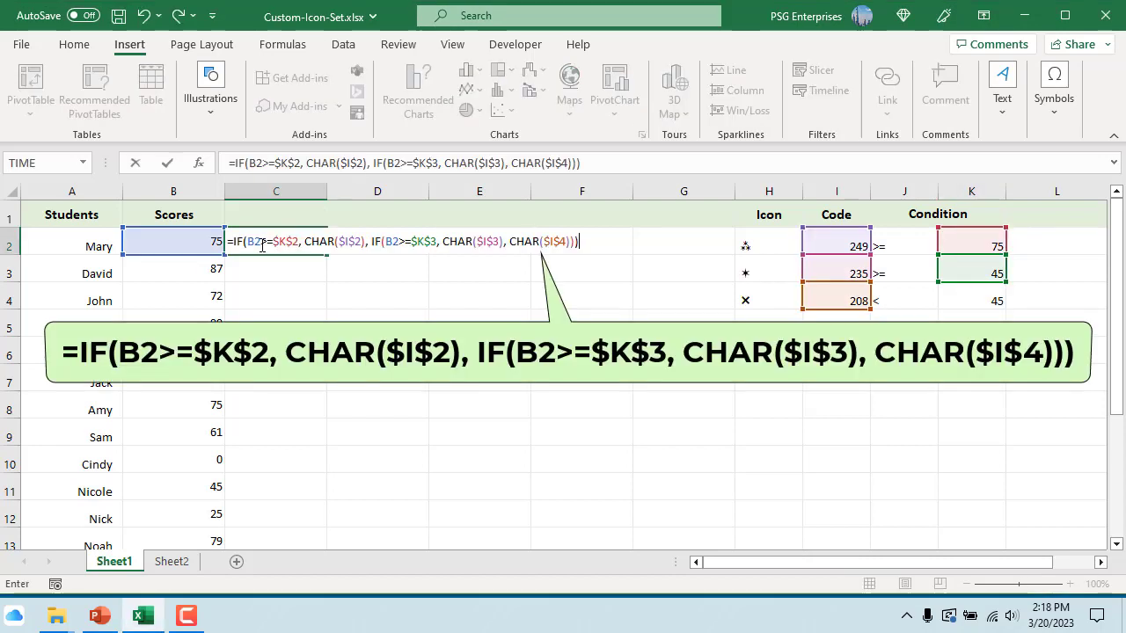
{"action": "mouse_move", "coordinate": [626, 243]}
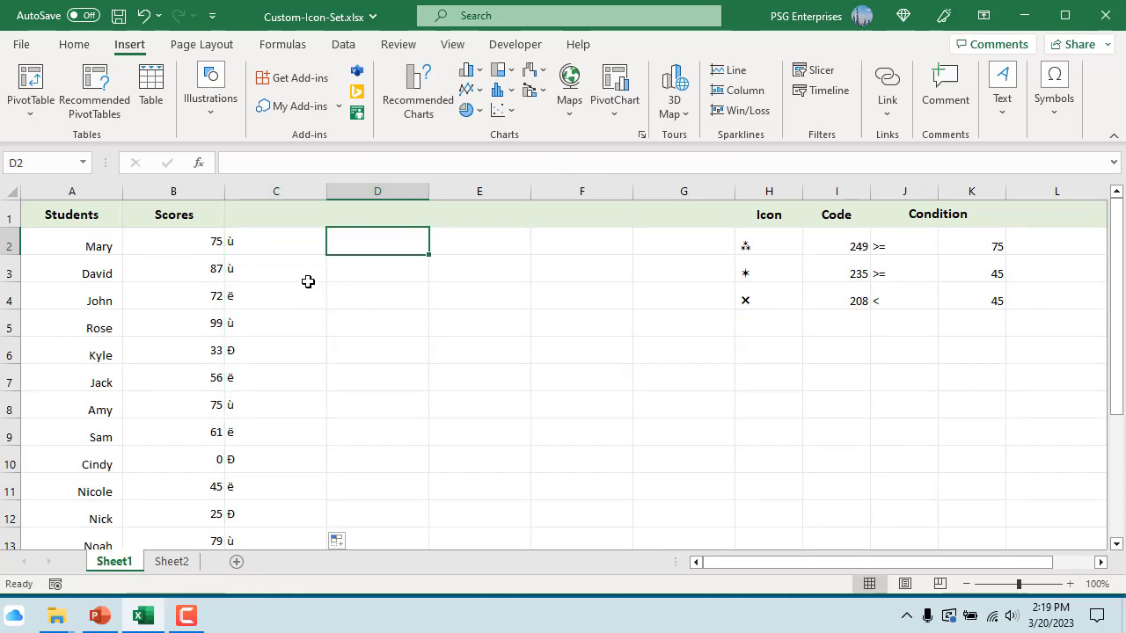
{"action": "mouse_move", "coordinate": [331, 292]}
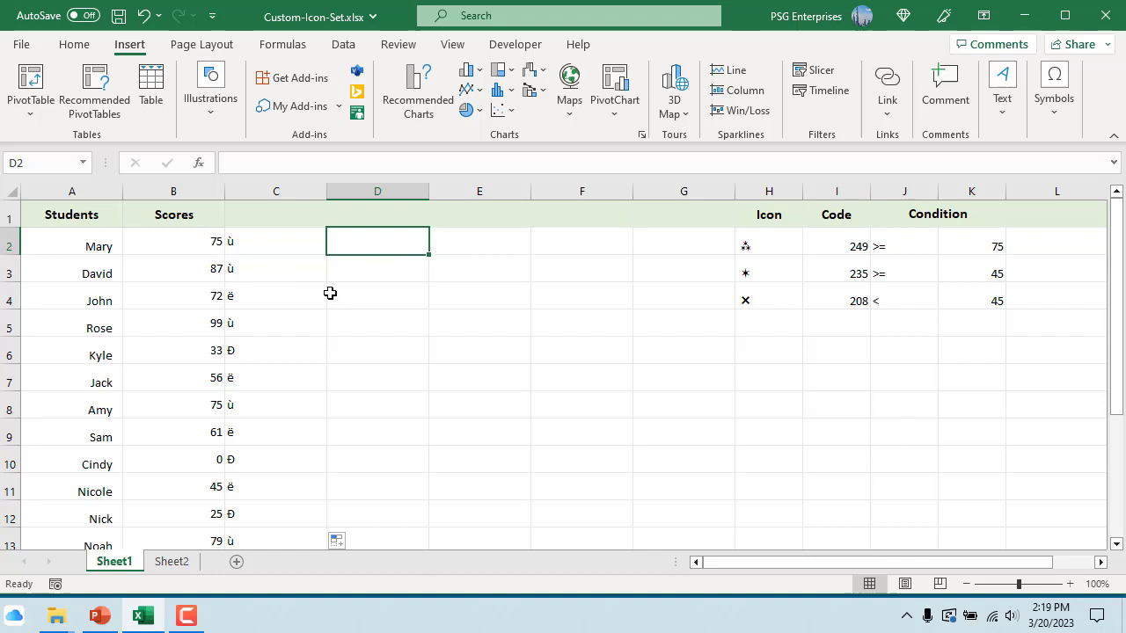
Select column C and return to Home to set its font to Wingdings 2.
{"action": "left_click", "coordinate": [276, 190]}
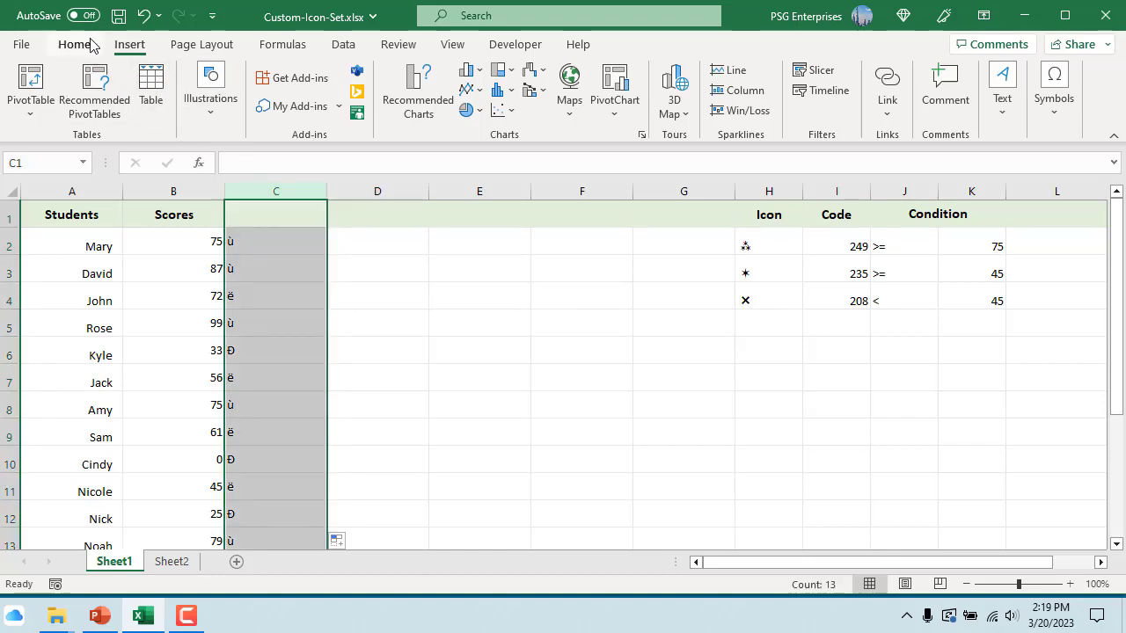
{"action": "left_click", "coordinate": [74, 44]}
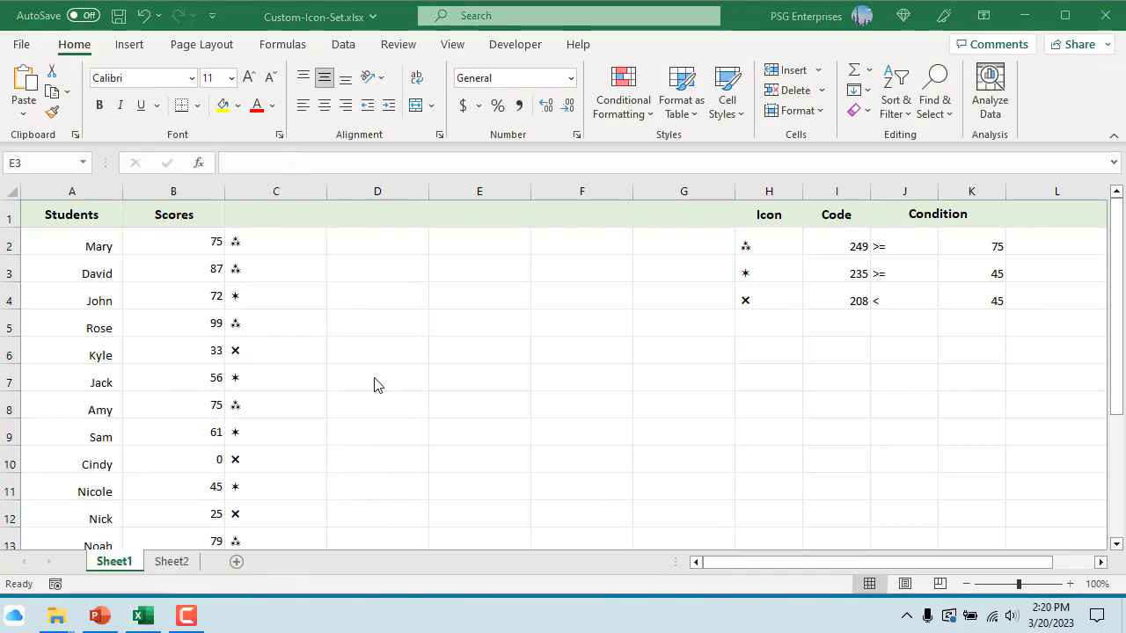
{"action": "mouse_move", "coordinate": [629, 438]}
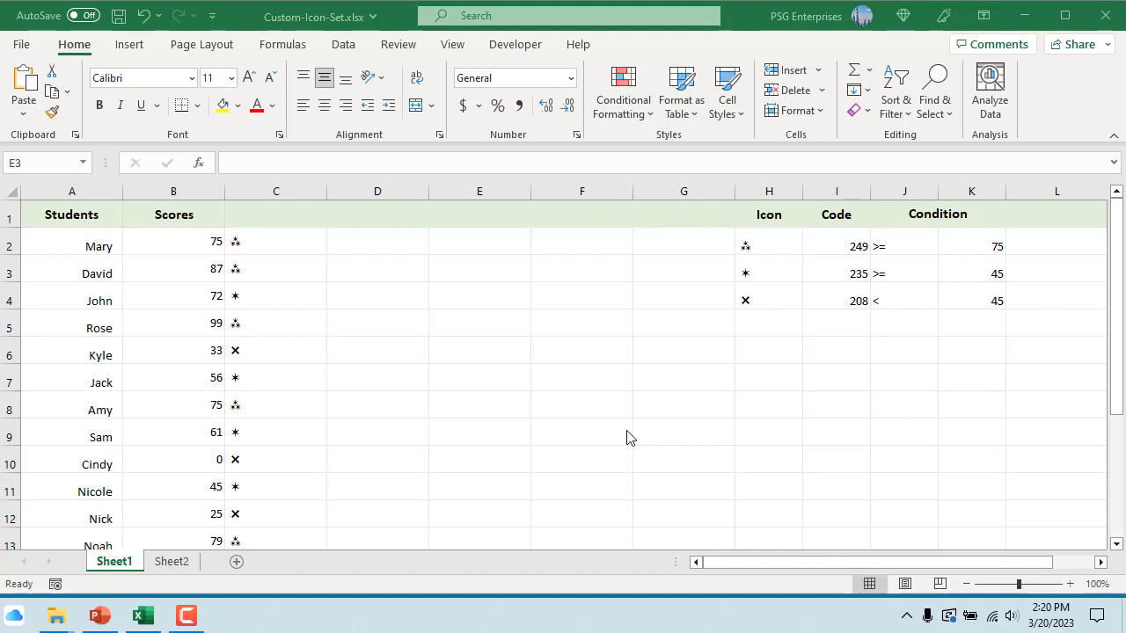
Add an Equal To rule on column C for =CHAR($I$2) with a custom green fill.
{"action": "left_click", "coordinate": [623, 91]}
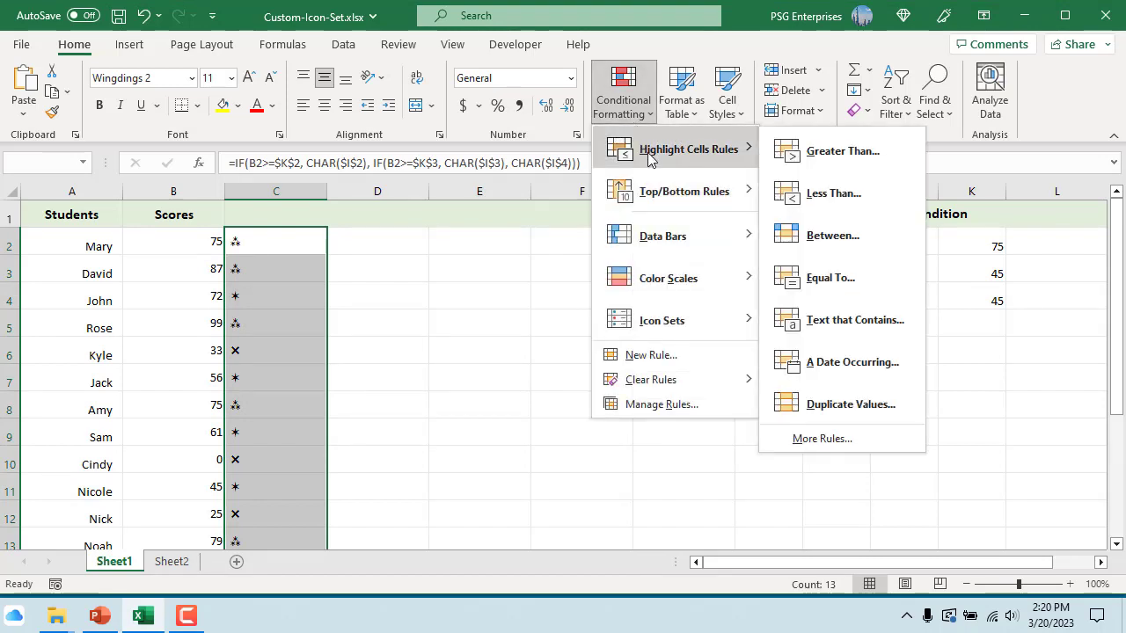
{"action": "left_click", "coordinate": [830, 278]}
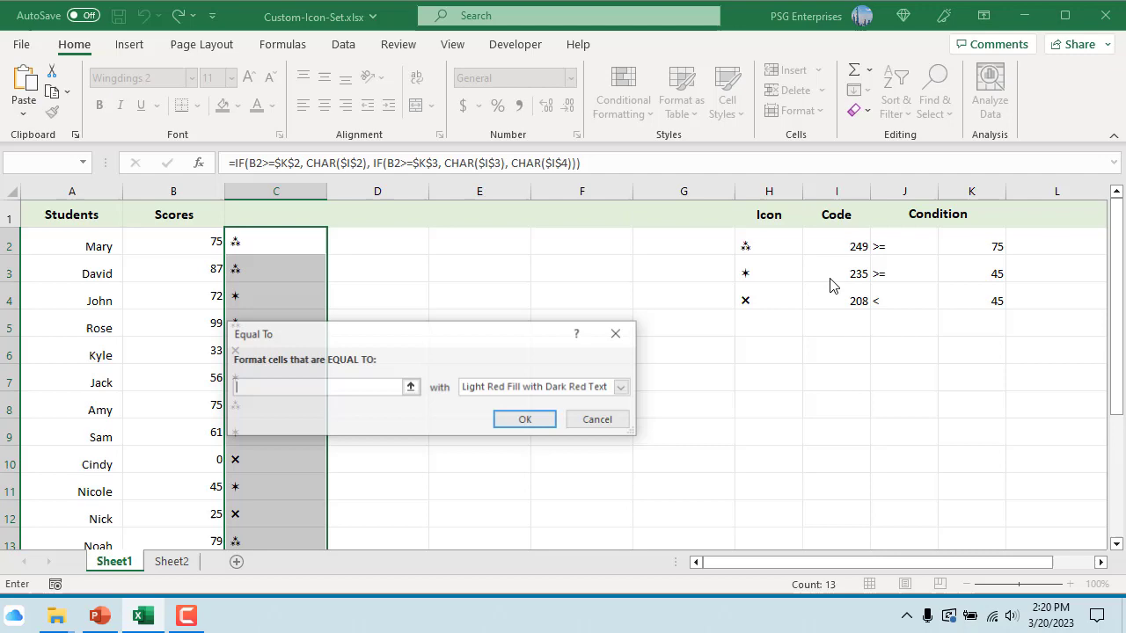
{"action": "type", "text": "=CHAR($I$2)"}
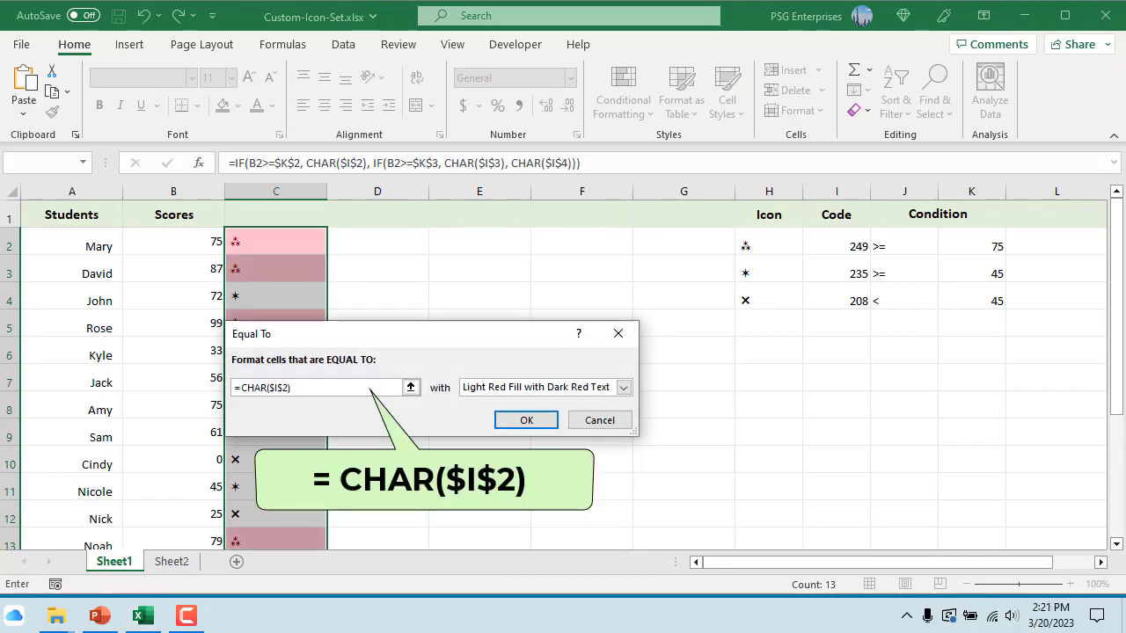
{"action": "left_click", "coordinate": [623, 387]}
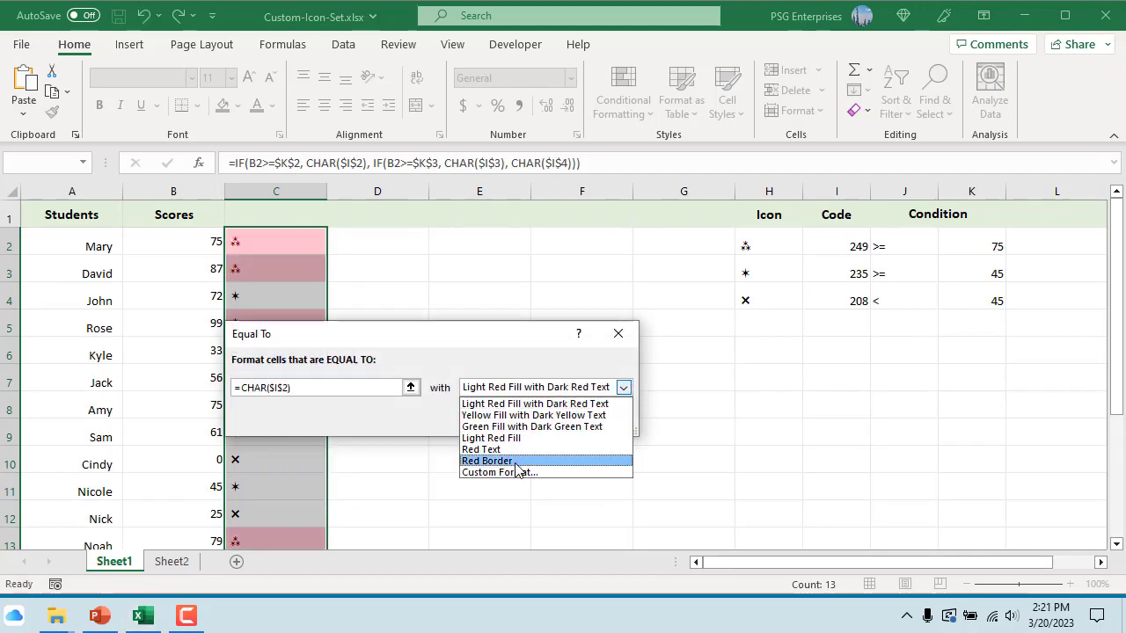
{"action": "left_click", "coordinate": [499, 471]}
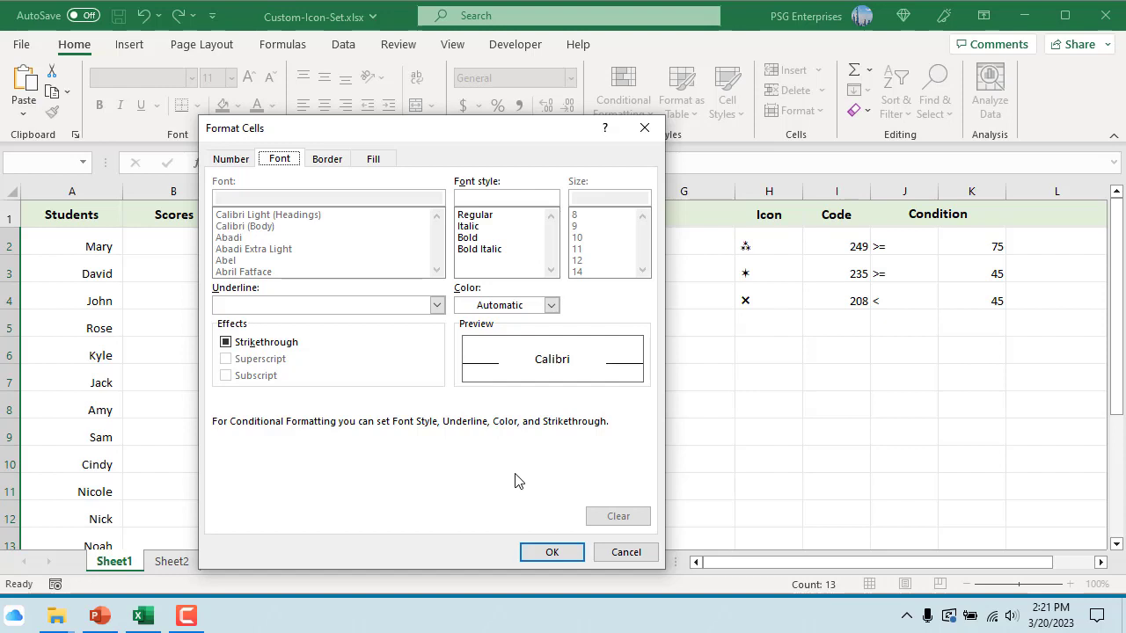
{"action": "left_click", "coordinate": [373, 158]}
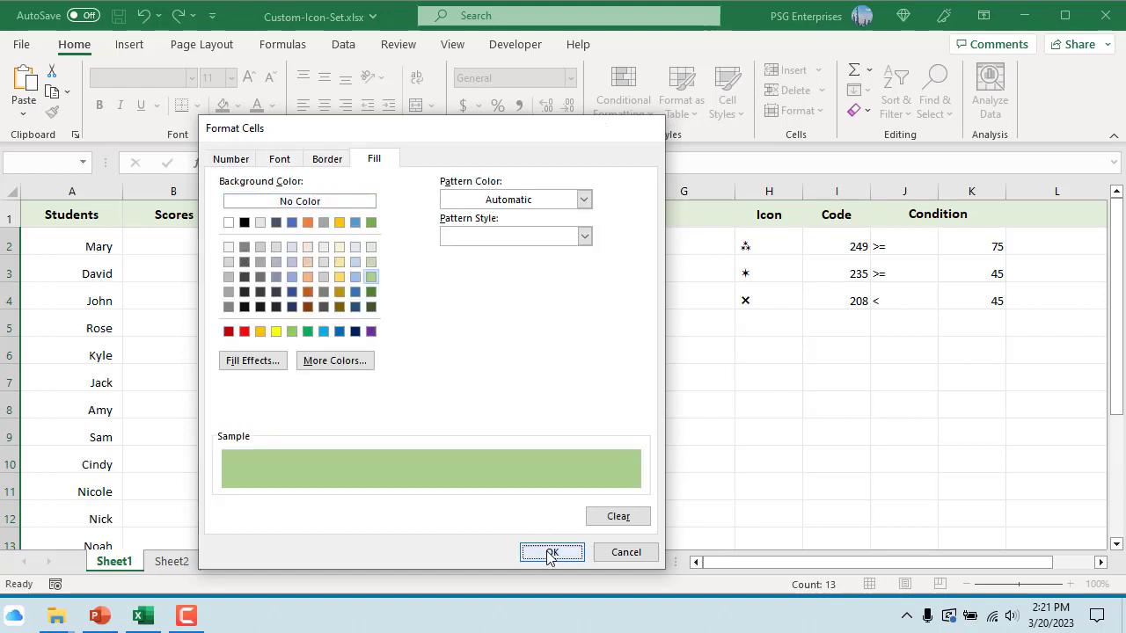
{"action": "left_click", "coordinate": [553, 553]}
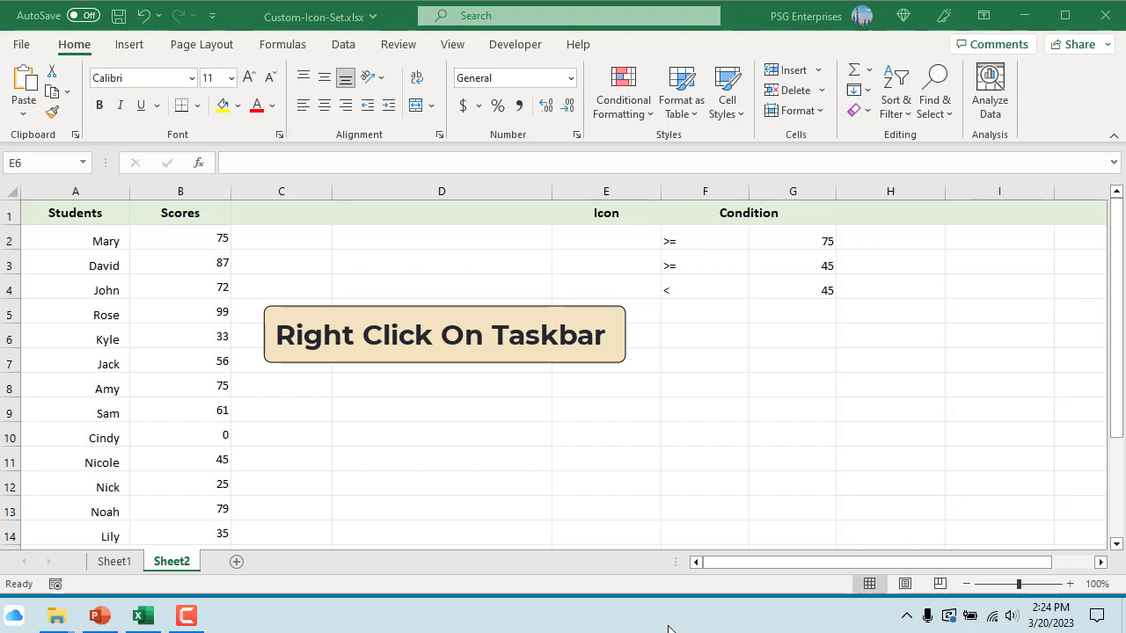
Insert hand emojis into E2 via the touch keyboard and E3/E4 via the Win+. emoji picker.
{"action": "right_click", "coordinate": [655, 623]}
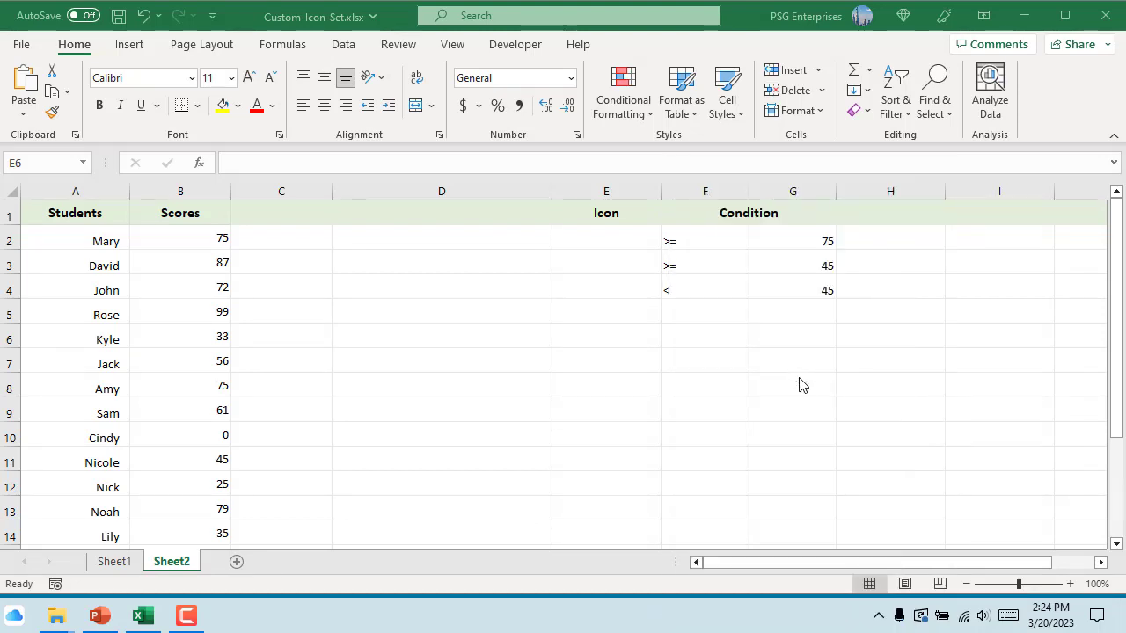
{"action": "left_click", "coordinate": [1008, 615]}
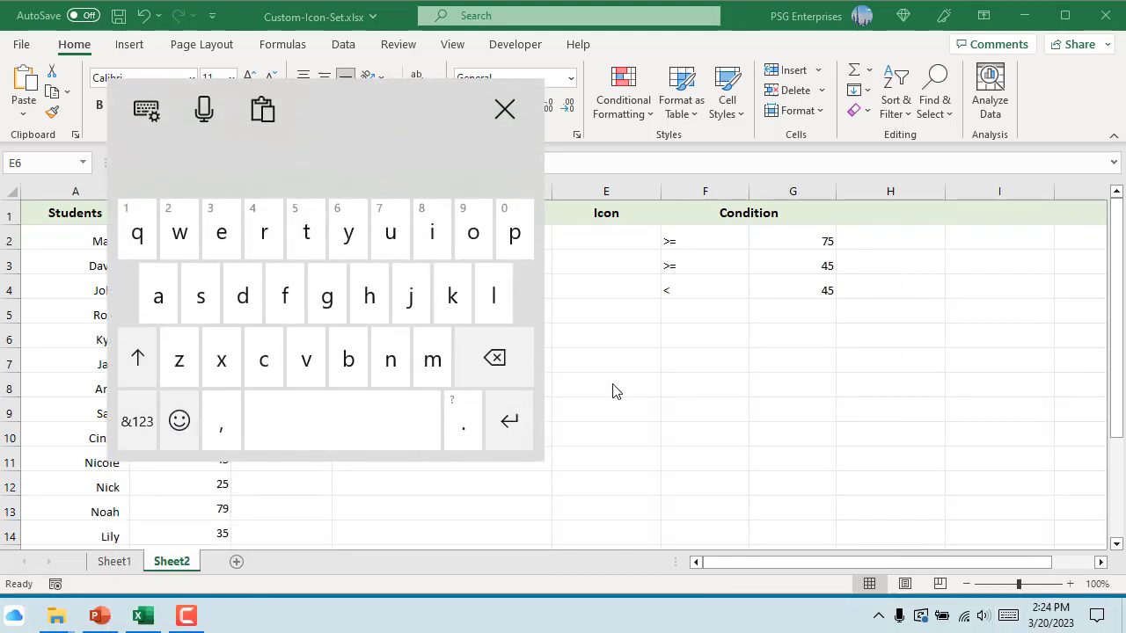
{"action": "left_click", "coordinate": [605, 334]}
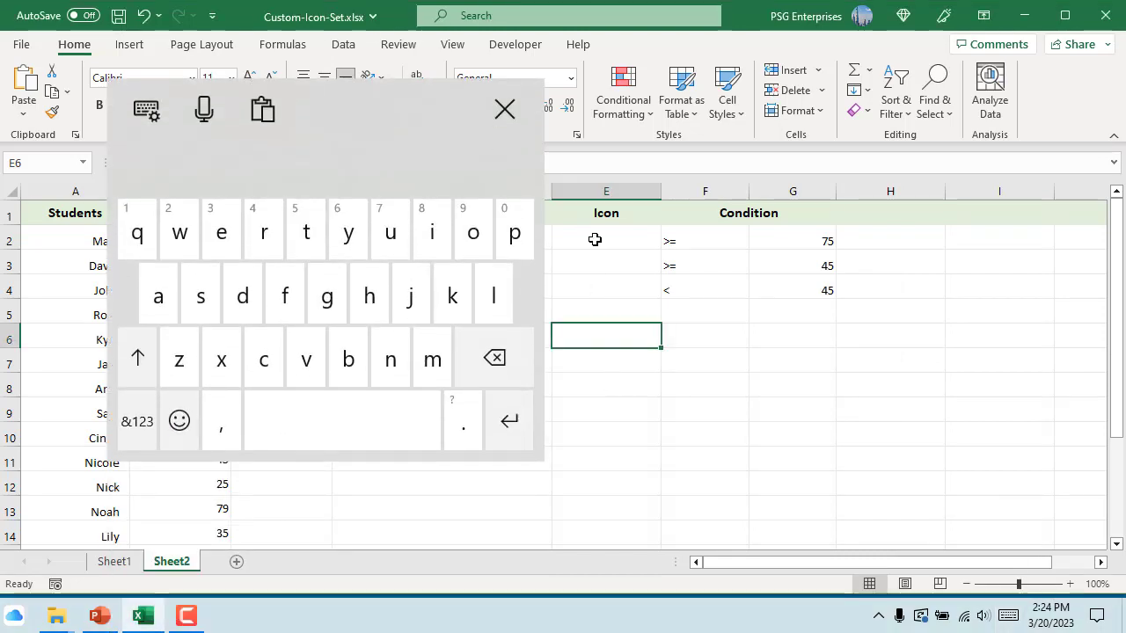
{"action": "left_click", "coordinate": [605, 239]}
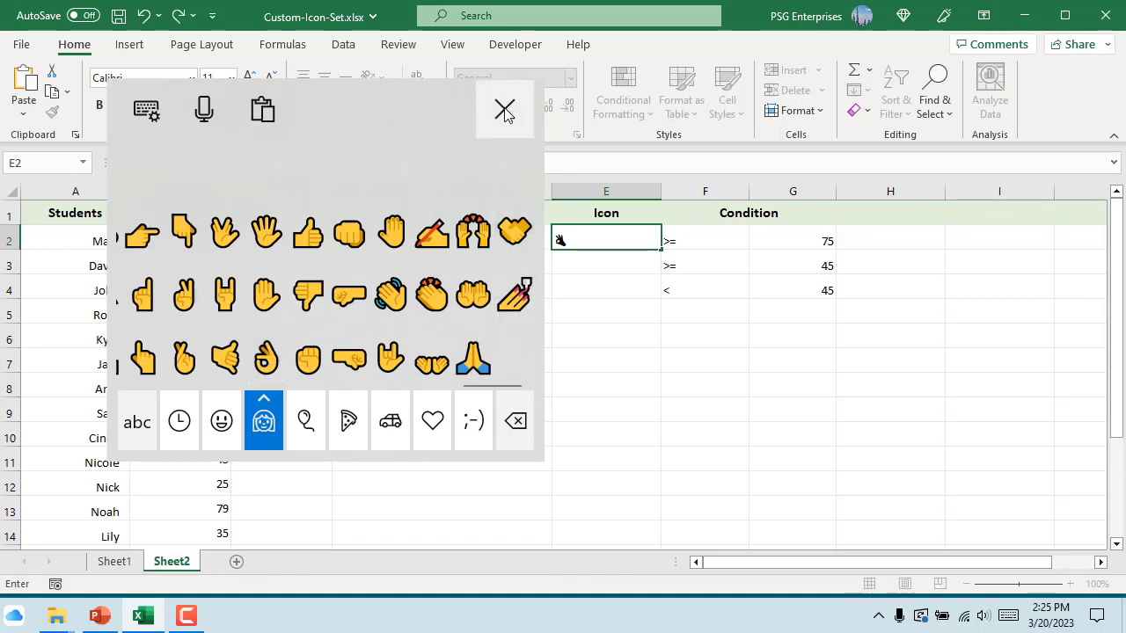
{"action": "left_click", "coordinate": [503, 110]}
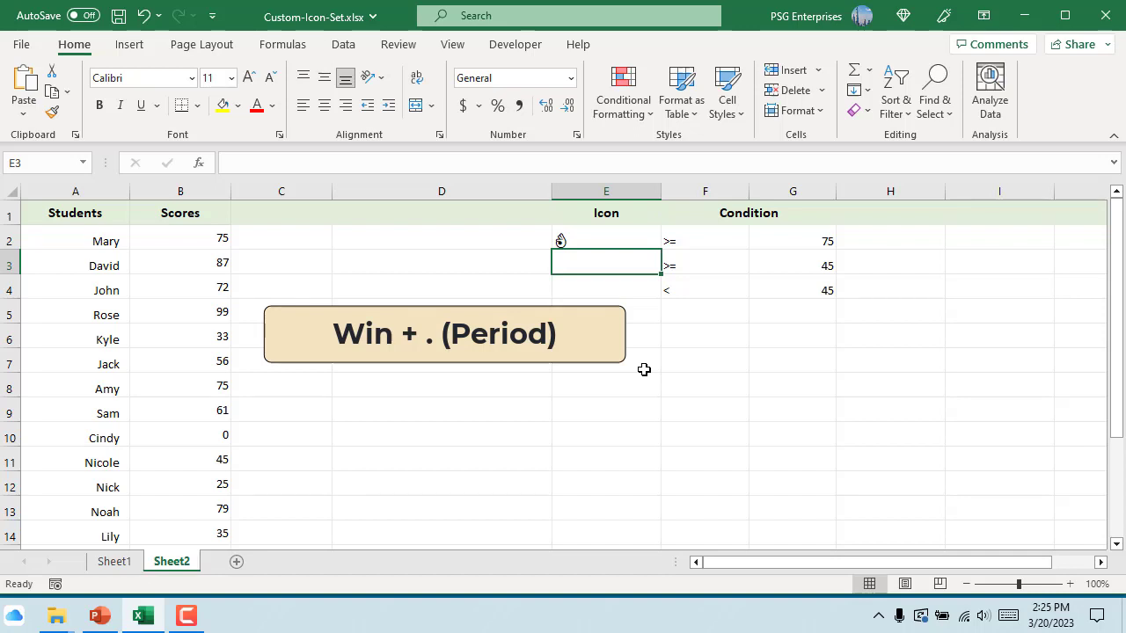
{"action": "key", "text": "win+."}
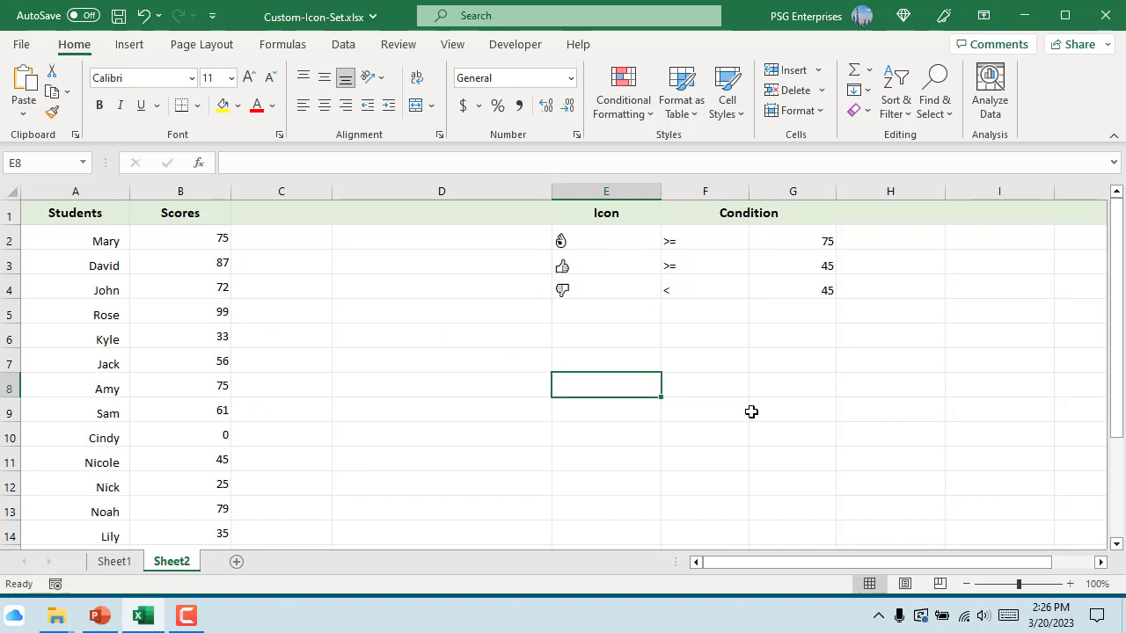
Enter =IF(B2>=$G$2,$E$2,IF(B2>=$G$3,$E$3,$E$4)) in C2 so each score shows its tier emoji.
{"action": "type", "text": "=IF(B2>=$G$2, $E$2, IF(B2>=$G$3, $E$3, $E$4))"}
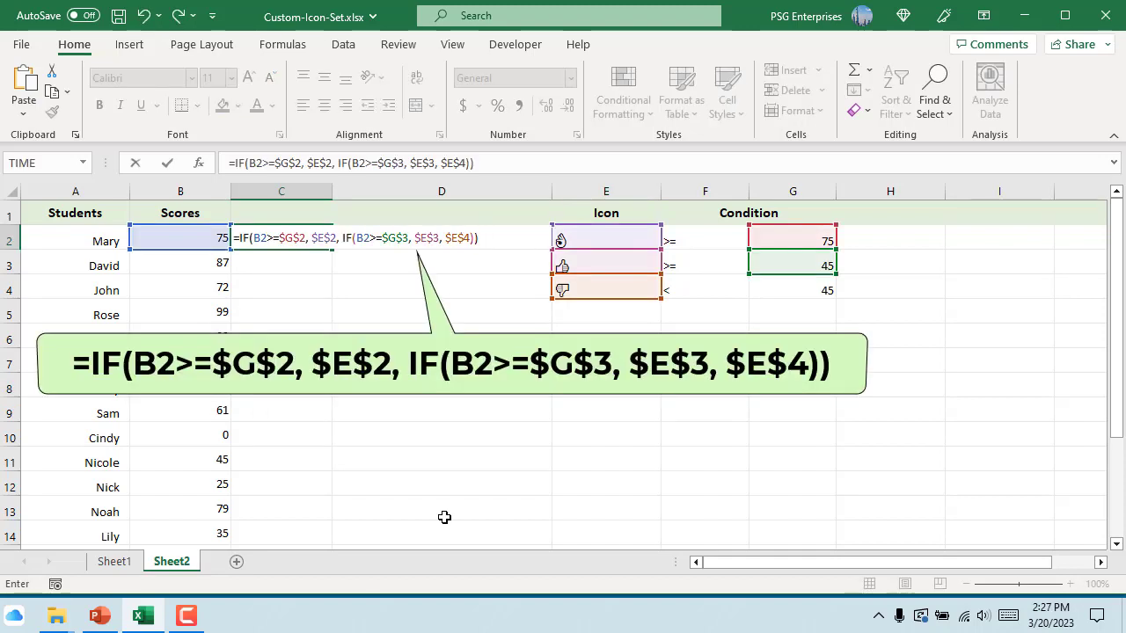
{"action": "mouse_move", "coordinate": [455, 482]}
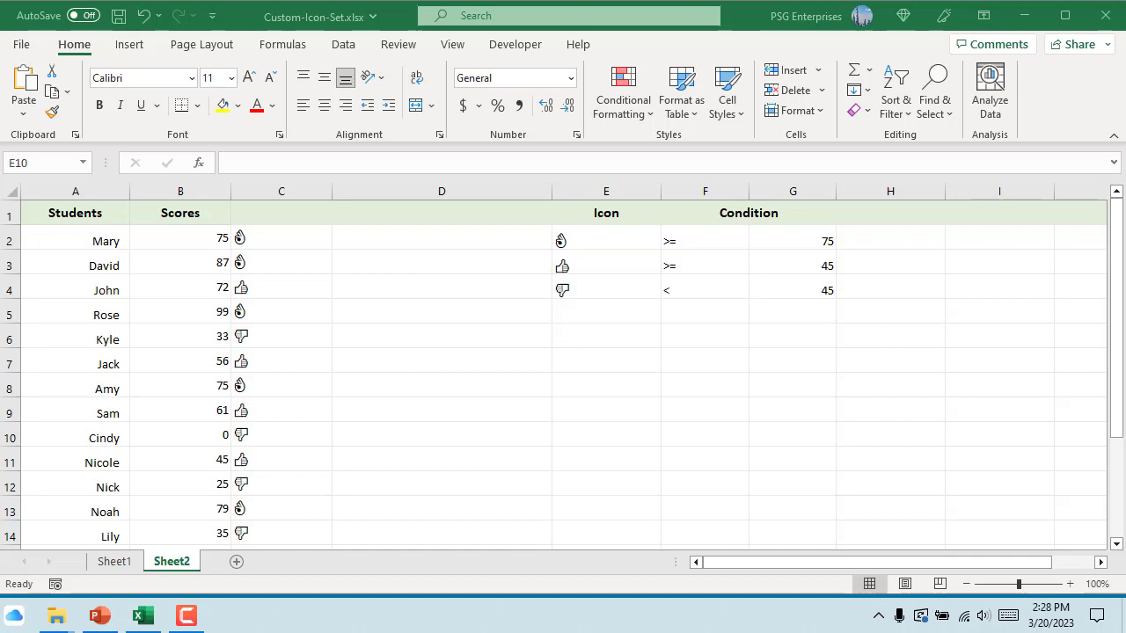
{"action": "left_click", "coordinate": [282, 237]}
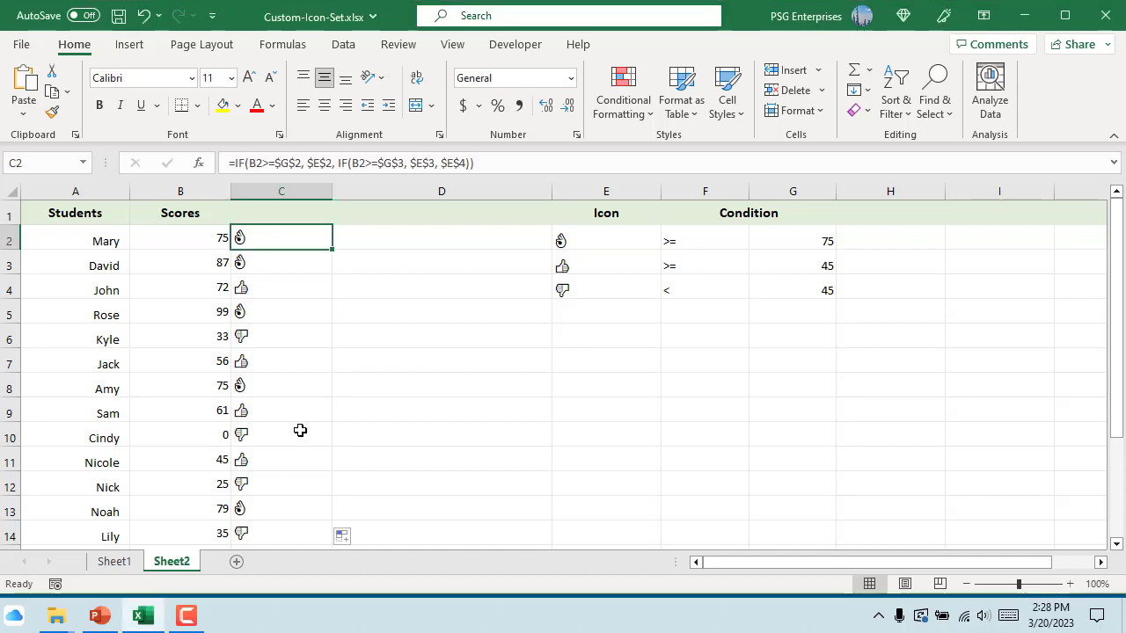
{"action": "mouse_move", "coordinate": [278, 535]}
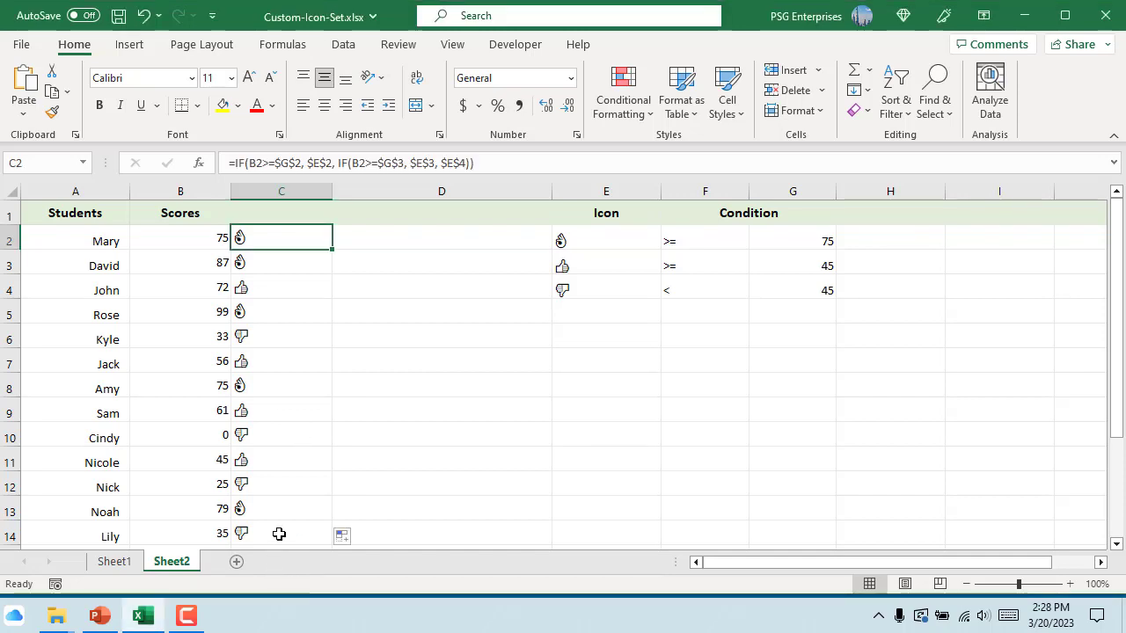
Start an Equal To highlighting rule on C2:C14 matching the top icon in $E$2.
{"action": "left_click_drag", "start_coordinate": [282, 239], "coordinate": [282, 535]}
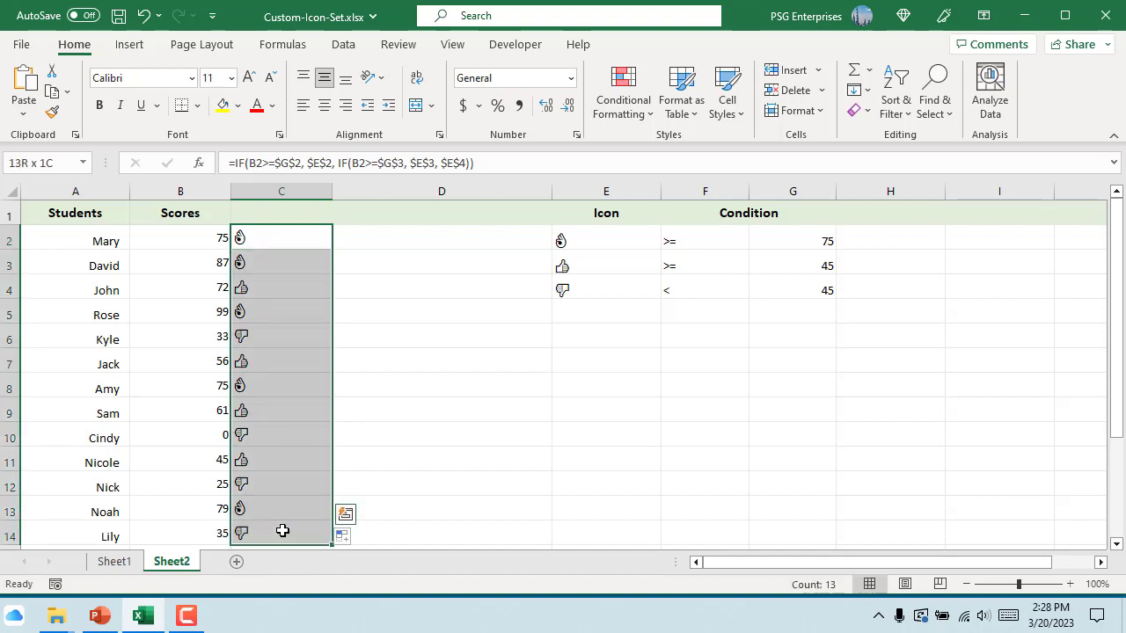
{"action": "left_click", "coordinate": [622, 91]}
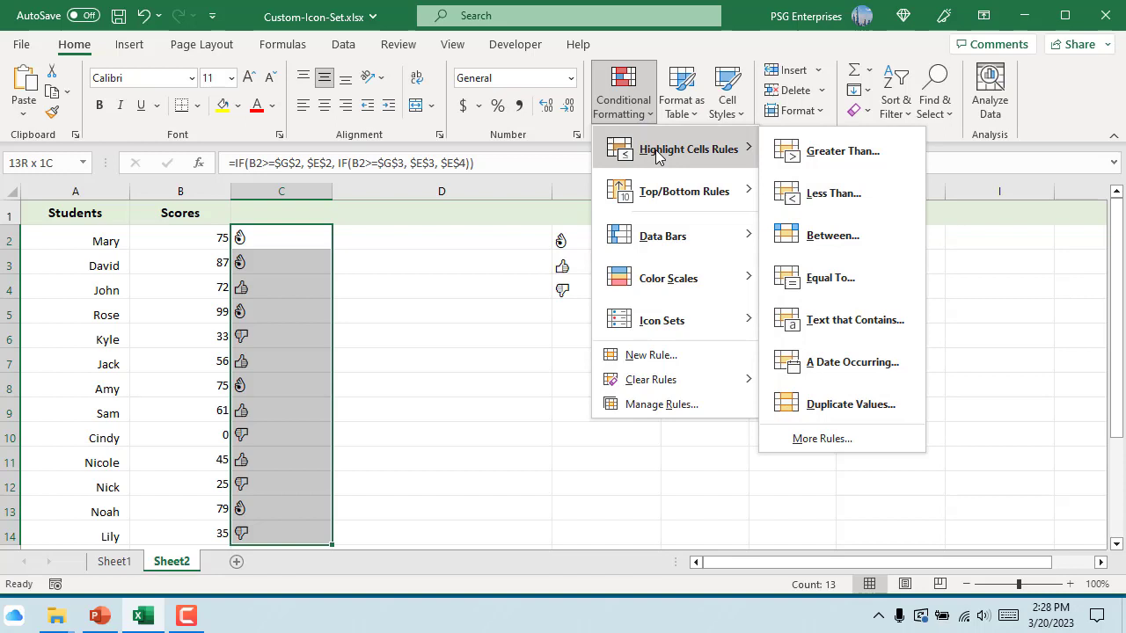
{"action": "left_click", "coordinate": [830, 278]}
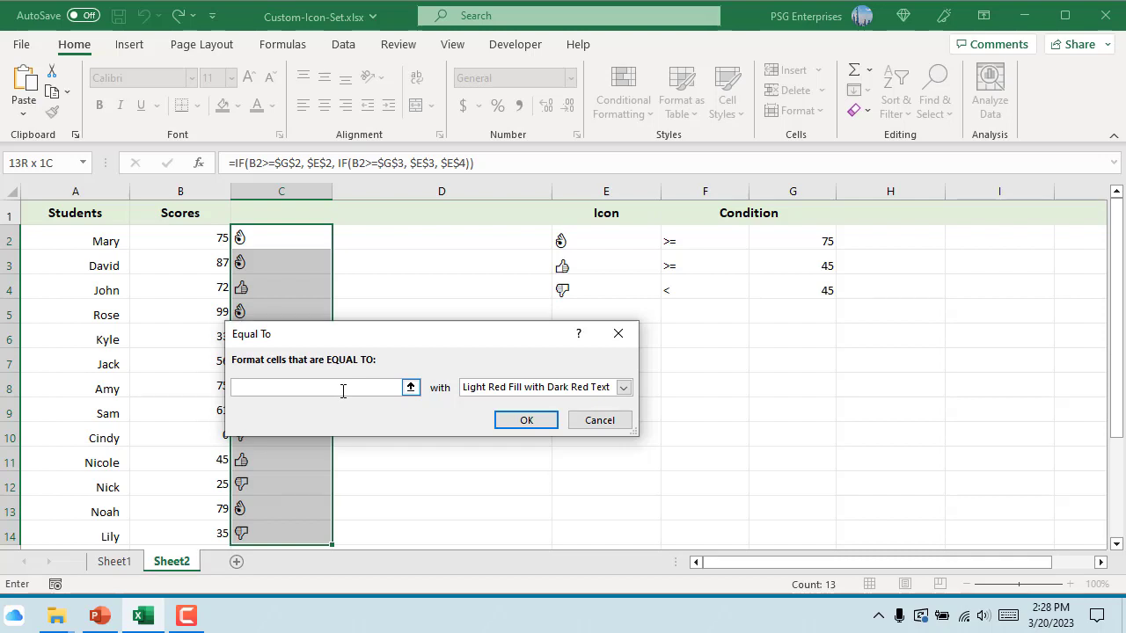
{"action": "left_click", "coordinate": [605, 240]}
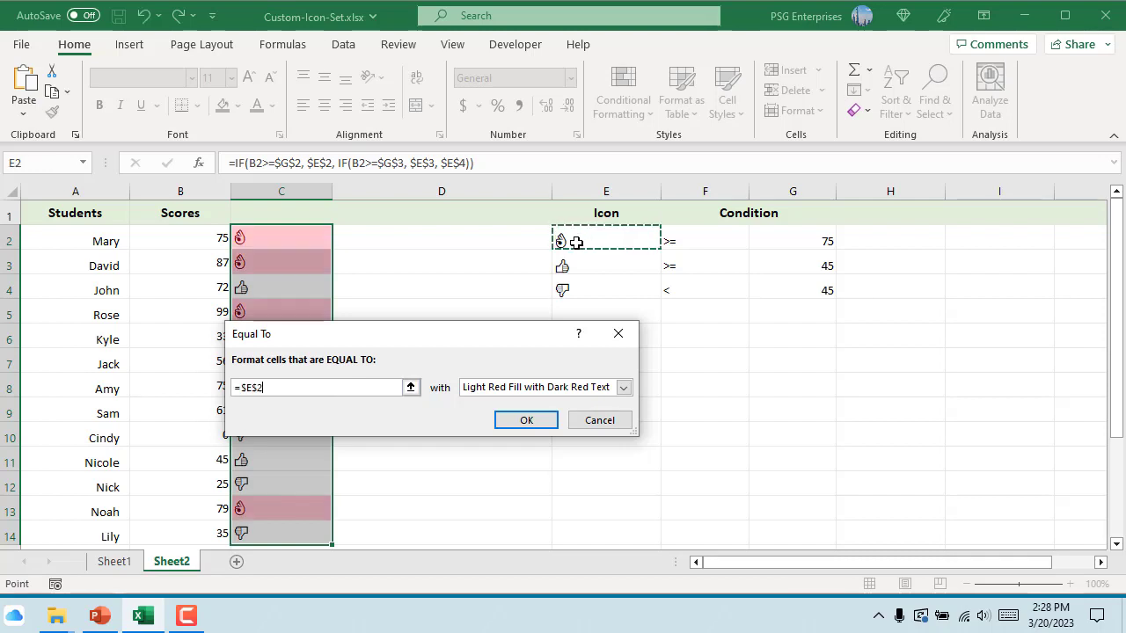
Give the rule a custom green font colour and apply it to the emoji cells.
{"action": "left_click", "coordinate": [623, 387]}
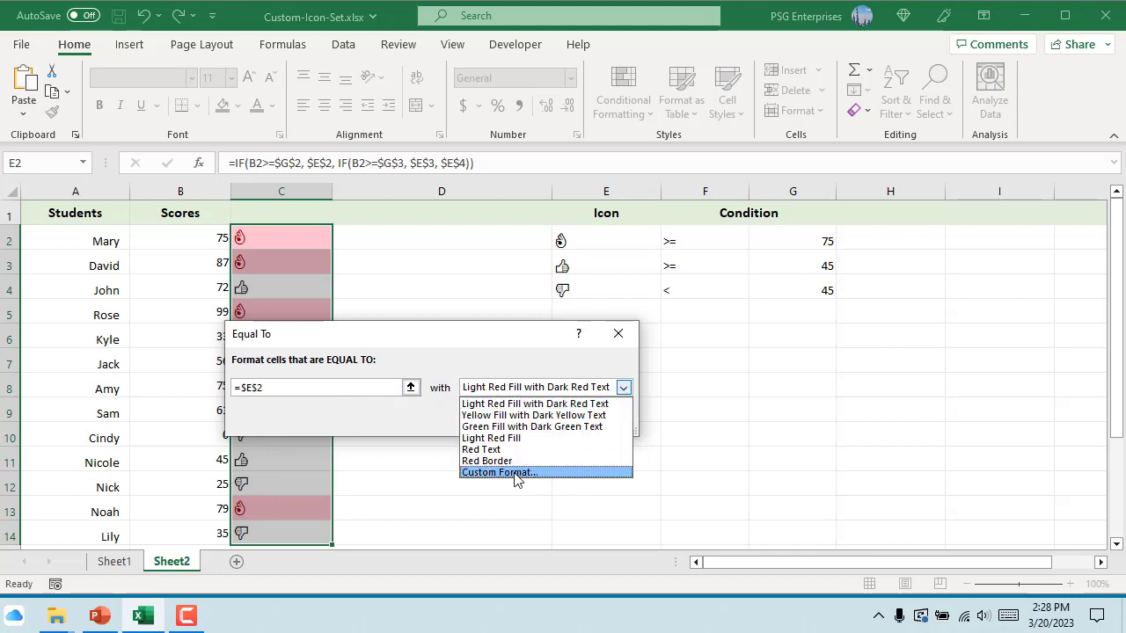
{"action": "left_click", "coordinate": [499, 471]}
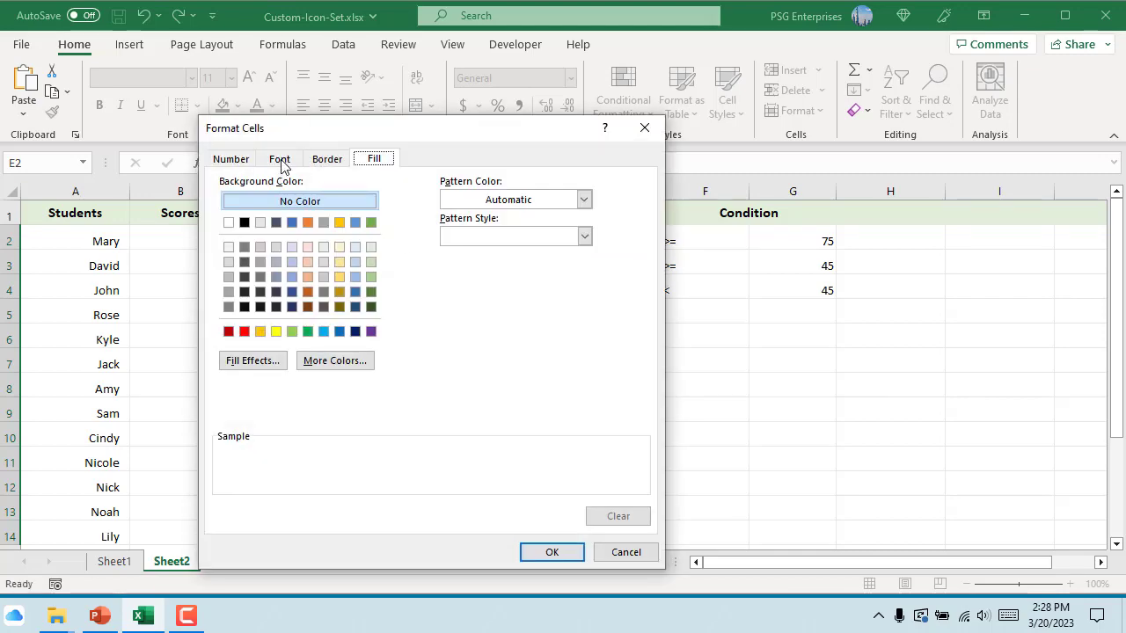
{"action": "left_click", "coordinate": [278, 159]}
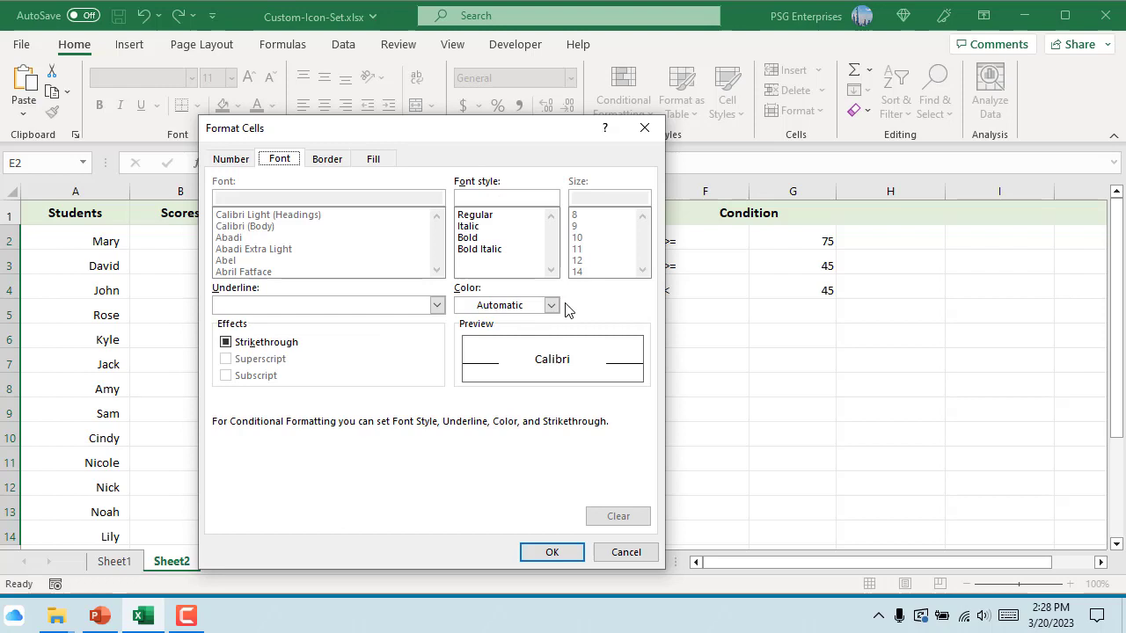
{"action": "left_click", "coordinate": [552, 306]}
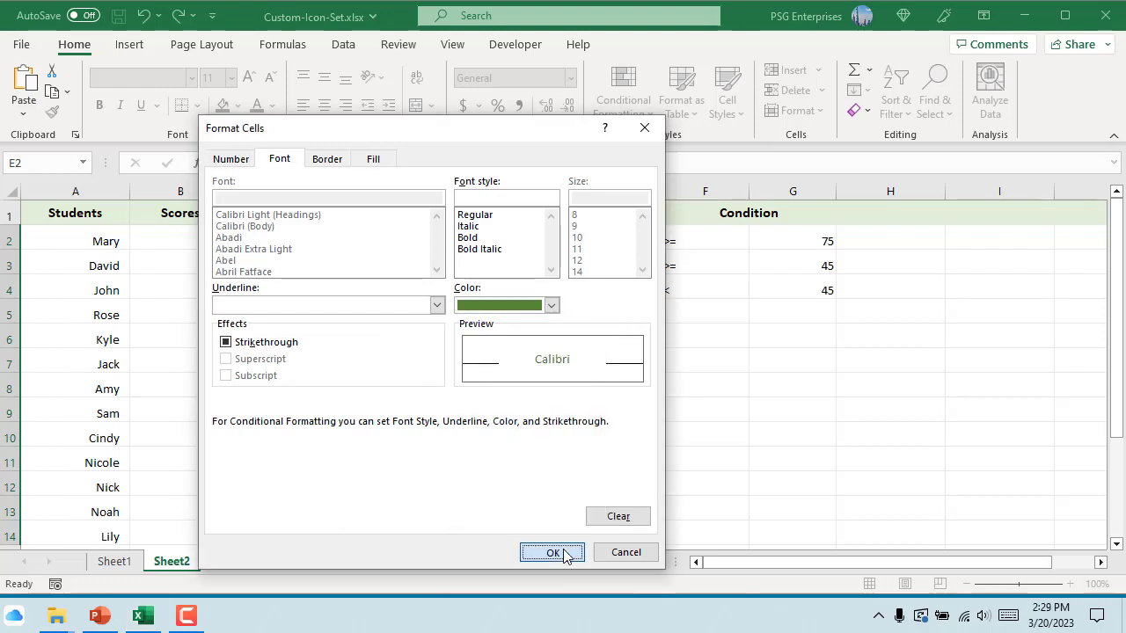
{"action": "left_click", "coordinate": [552, 552]}
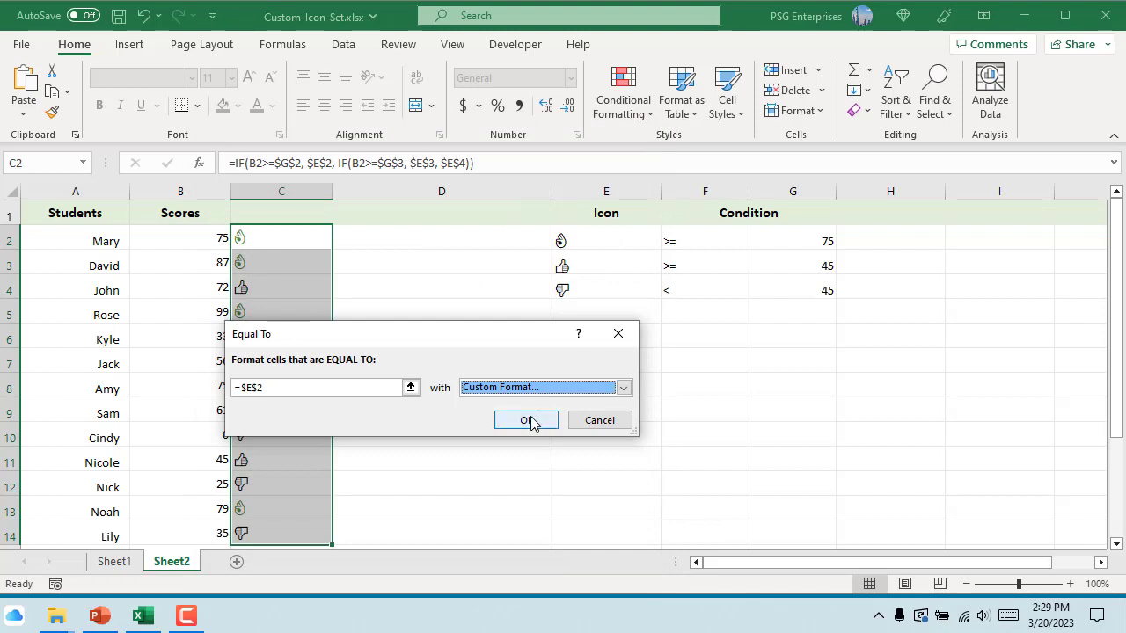
{"action": "left_click", "coordinate": [526, 419]}
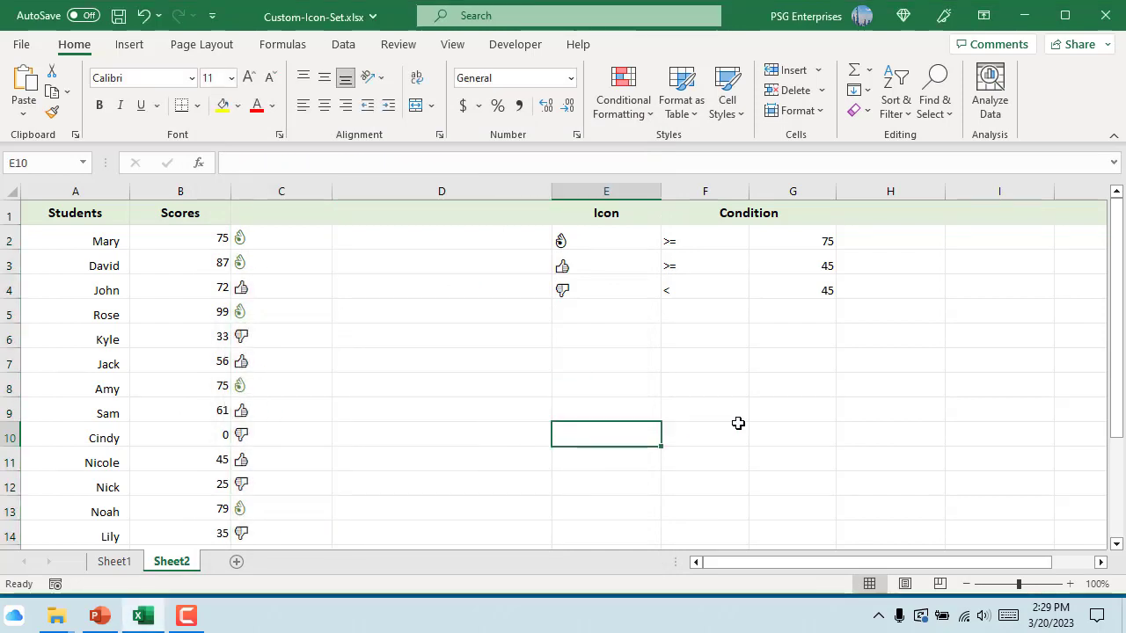
{"action": "mouse_move", "coordinate": [739, 422]}
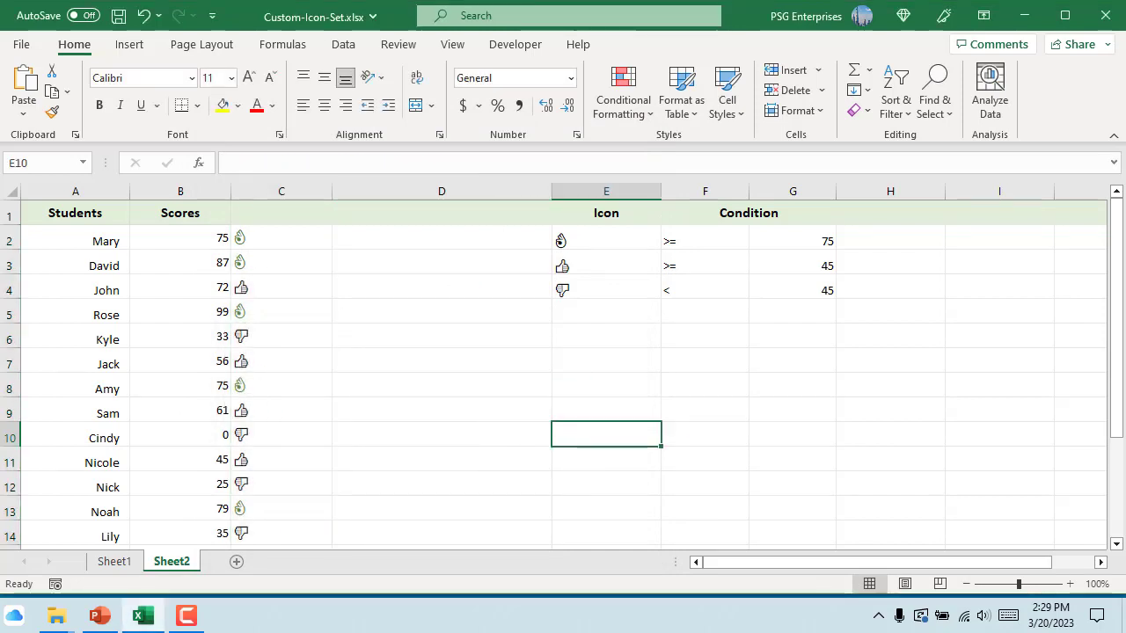